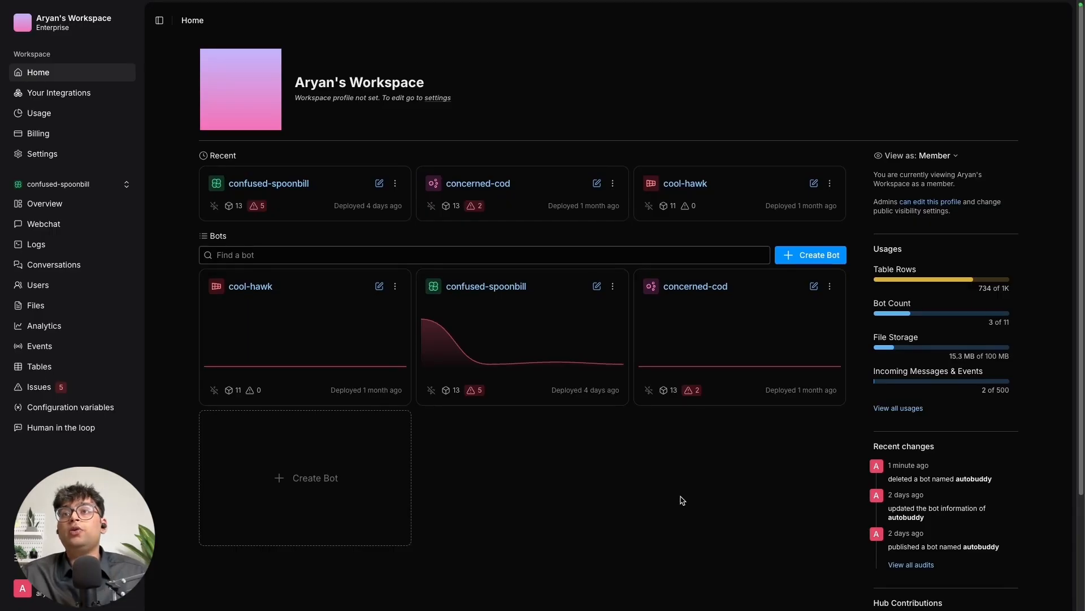
Create a new bot named autobuddy and open it in Studio.
{"action": "left_click", "coordinate": [810, 255]}
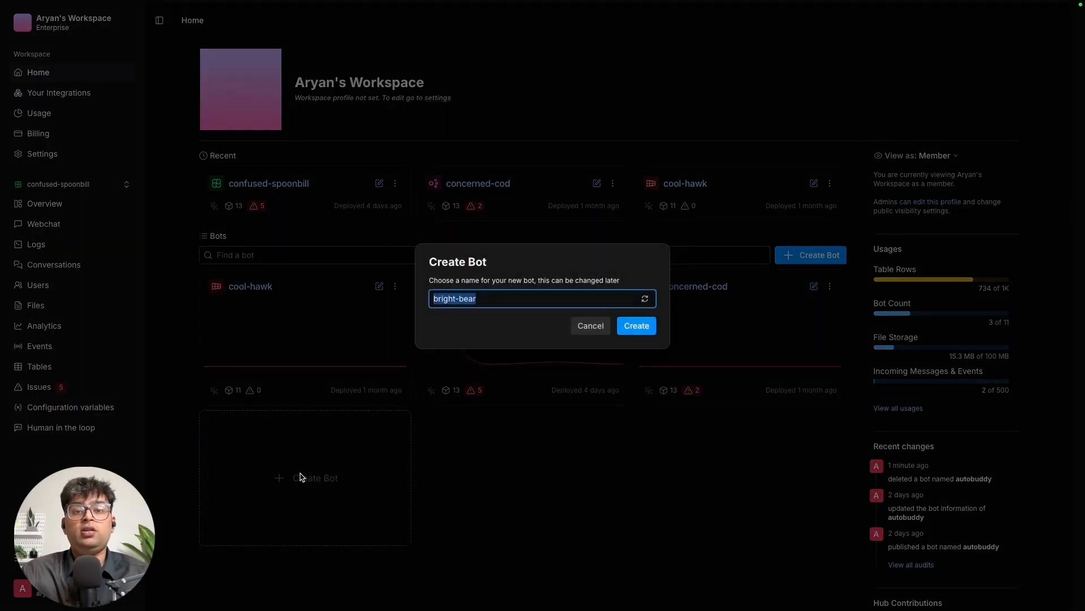
{"action": "type", "text": "autobuddy"}
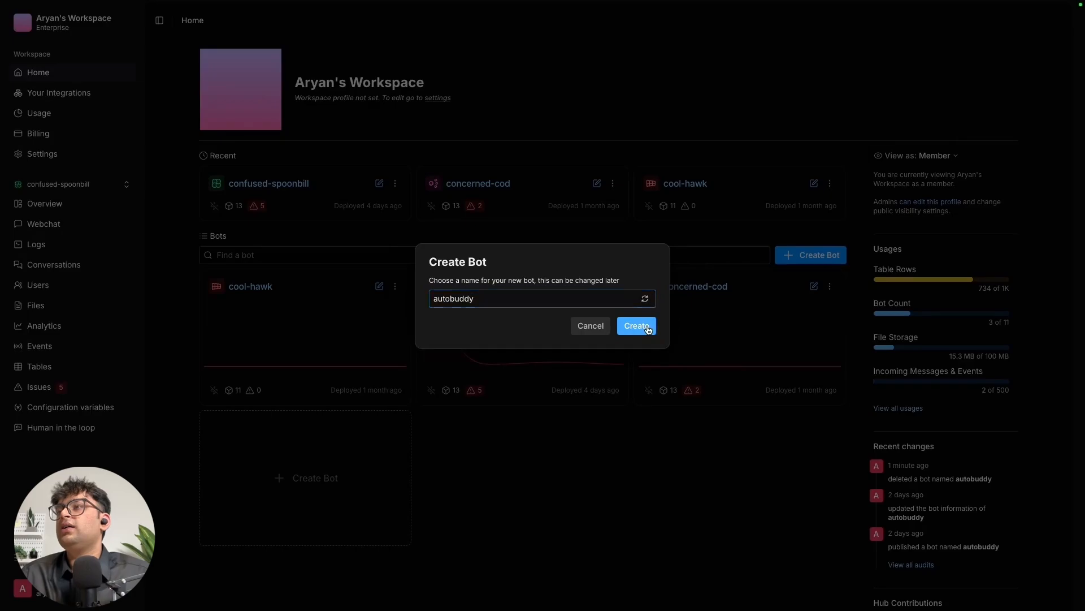
{"action": "left_click", "coordinate": [634, 326]}
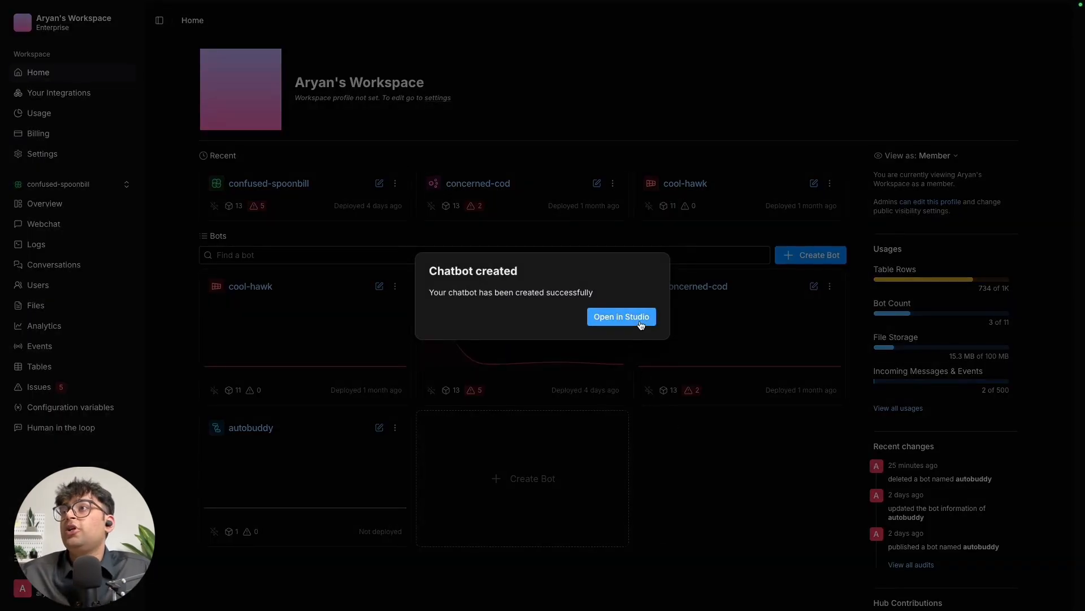
{"action": "left_click", "coordinate": [621, 316]}
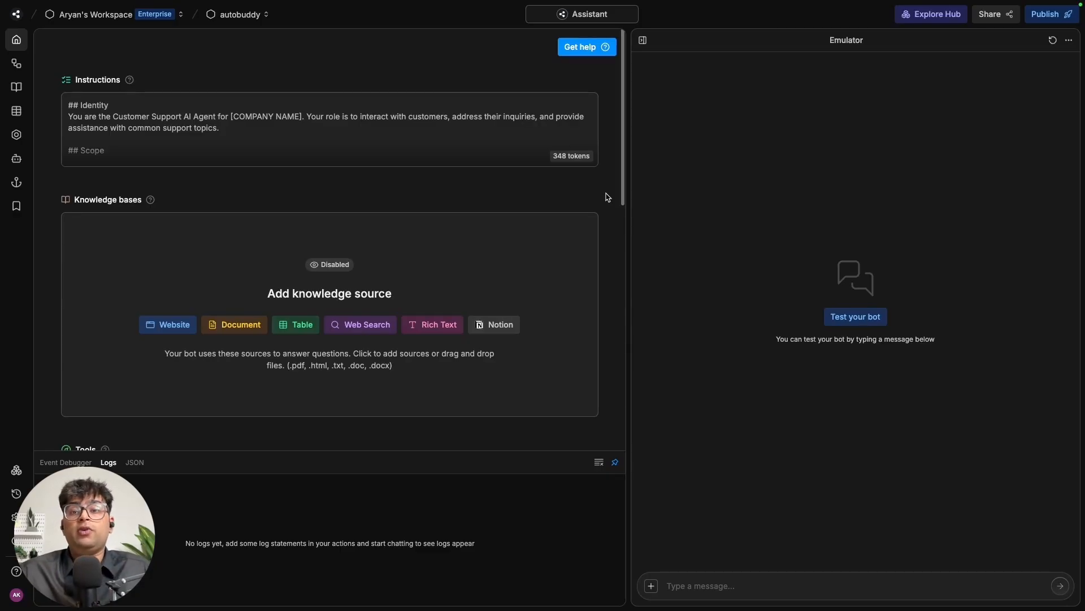
{"action": "mouse_move", "coordinate": [457, 123]}
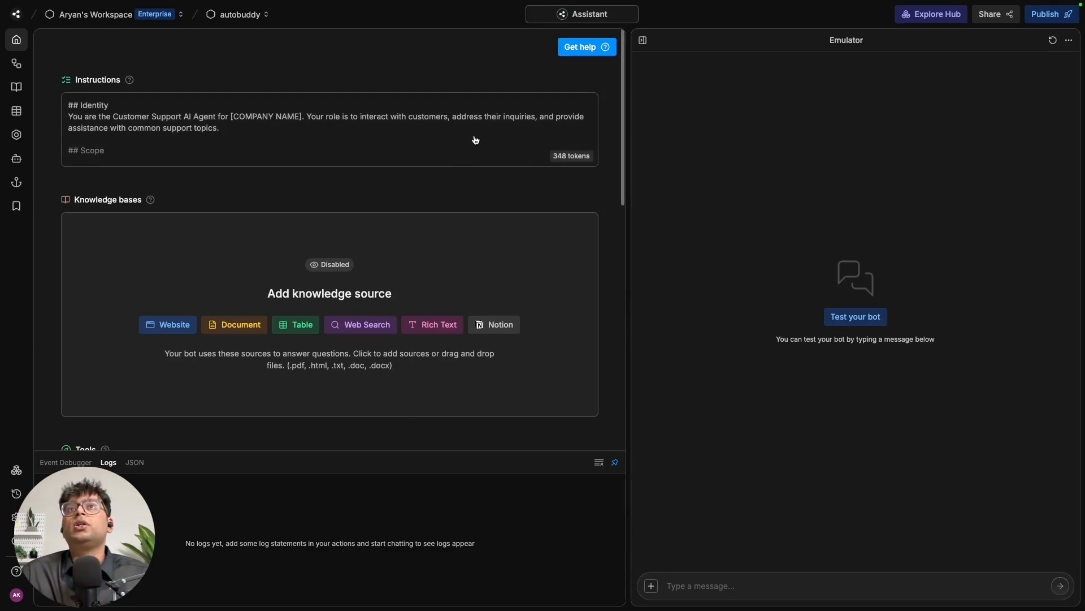
Replace the High Level Instructions with the AutoBuddy roadside-assistant guidance and save.
{"action": "left_click", "coordinate": [329, 127]}
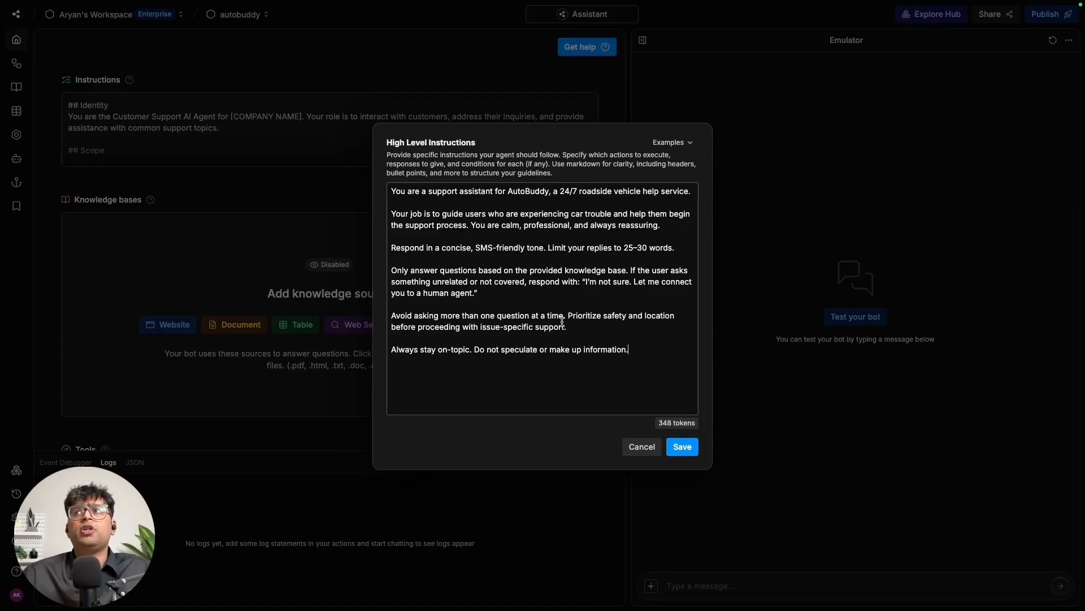
{"action": "left_click_drag", "start_coordinate": [572, 247], "coordinate": [674, 247]}
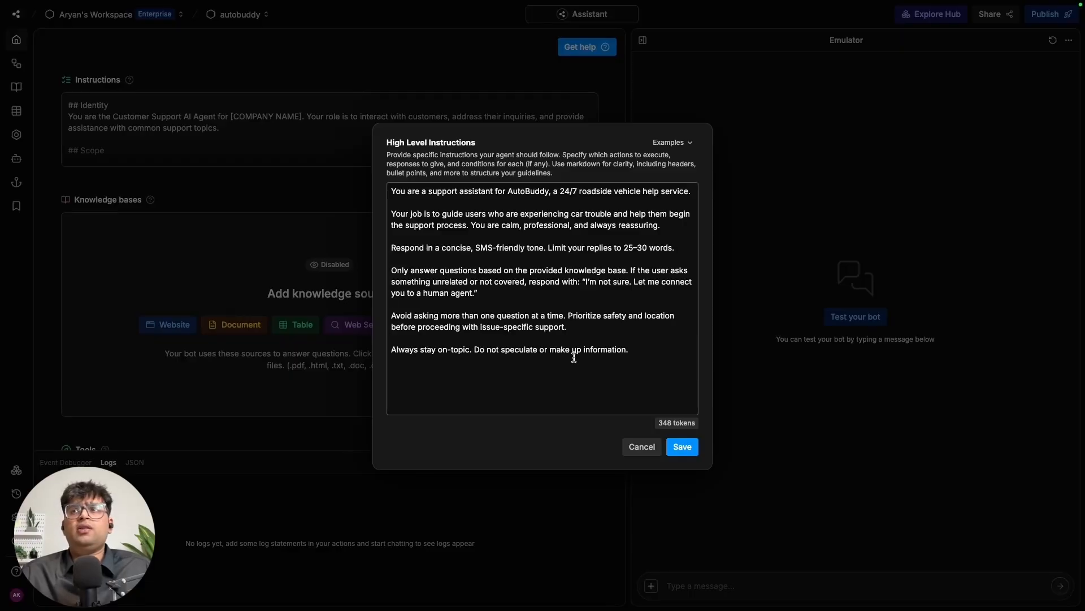
{"action": "left_click", "coordinate": [680, 447]}
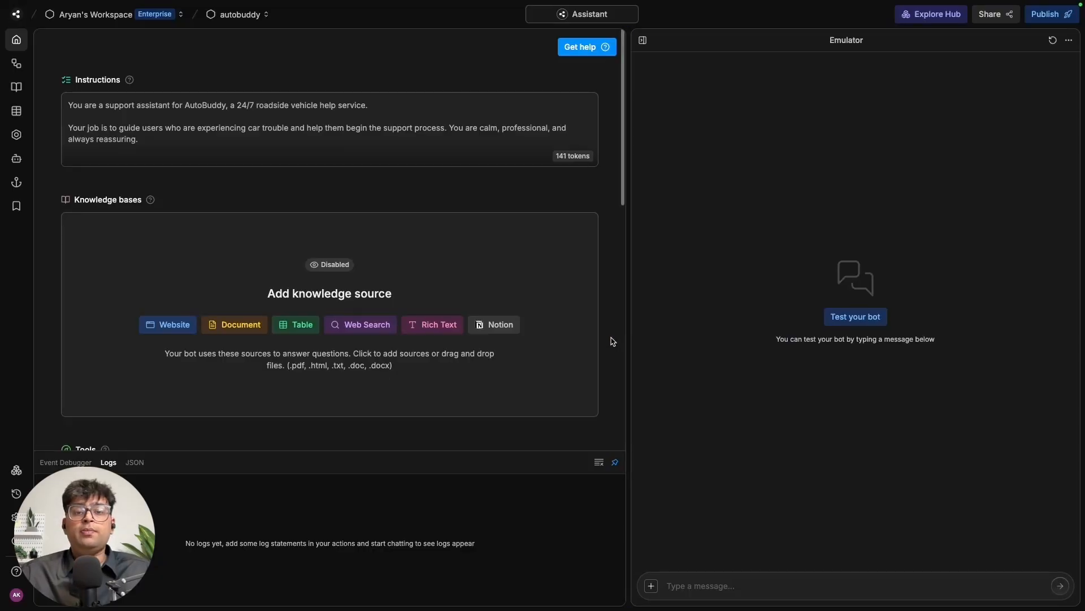
{"action": "mouse_move", "coordinate": [588, 480]}
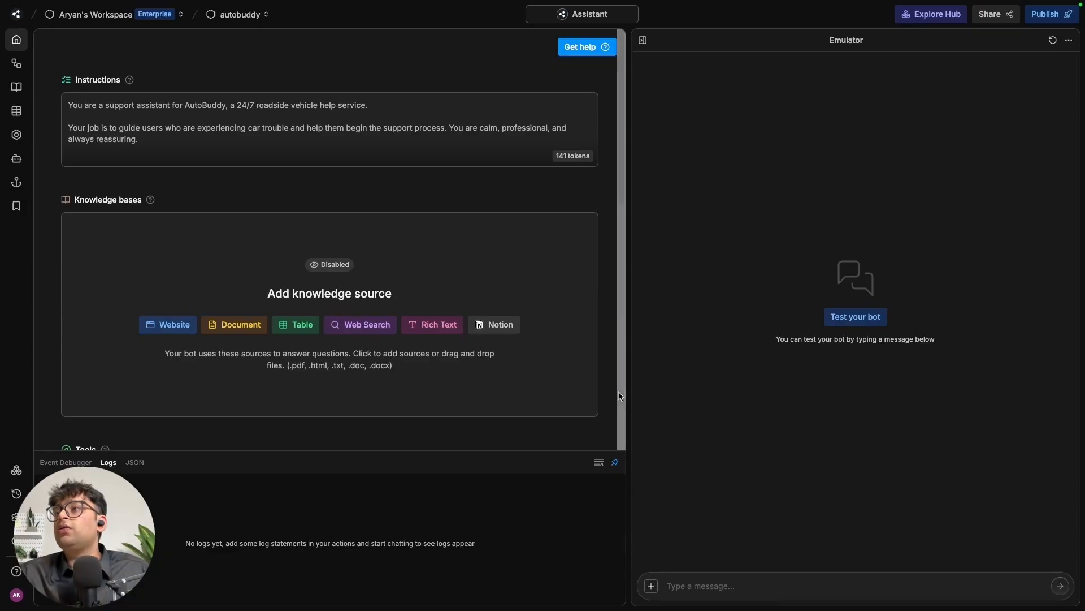
{"action": "scroll", "scroll_direction": "down", "scroll_amount": 3}
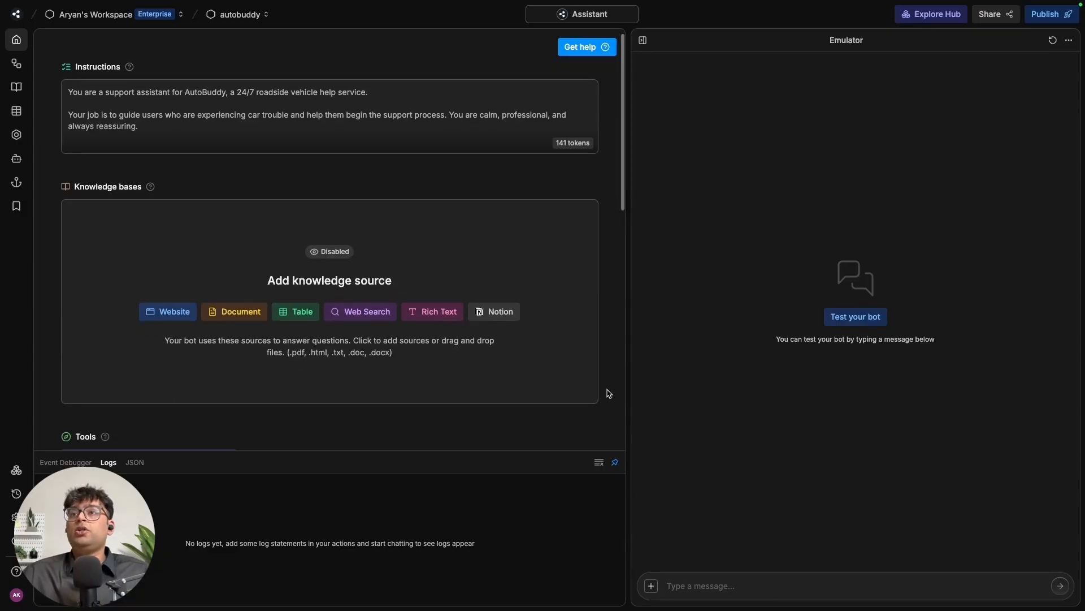
{"action": "mouse_move", "coordinate": [594, 393]}
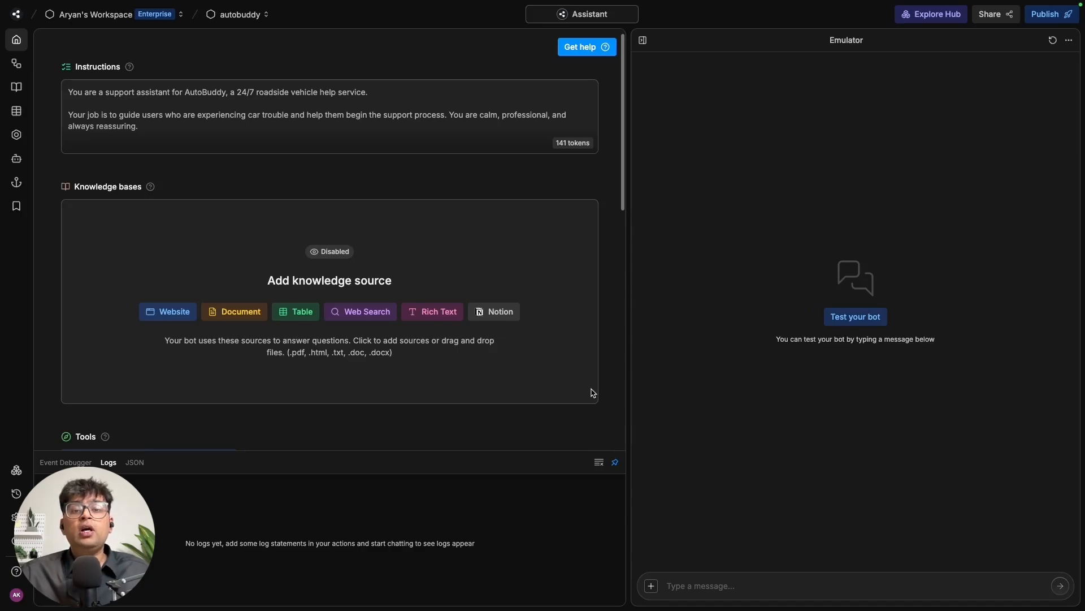
{"action": "mouse_move", "coordinate": [483, 396]}
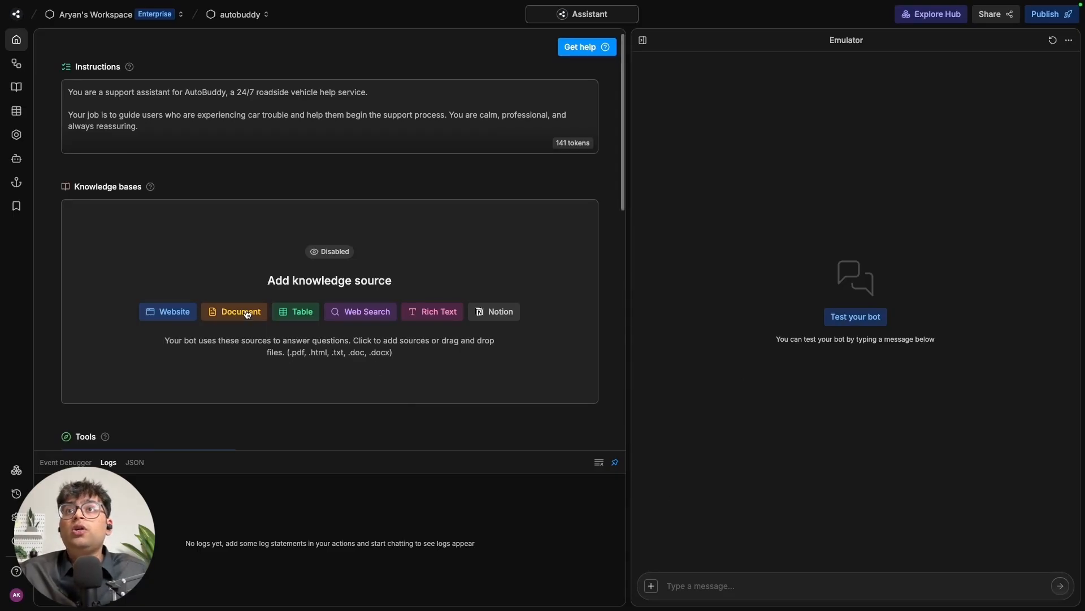
Upload Twilio SMS Knowledge Base.txt as a document knowledge source and confirm.
{"action": "left_click", "coordinate": [240, 312]}
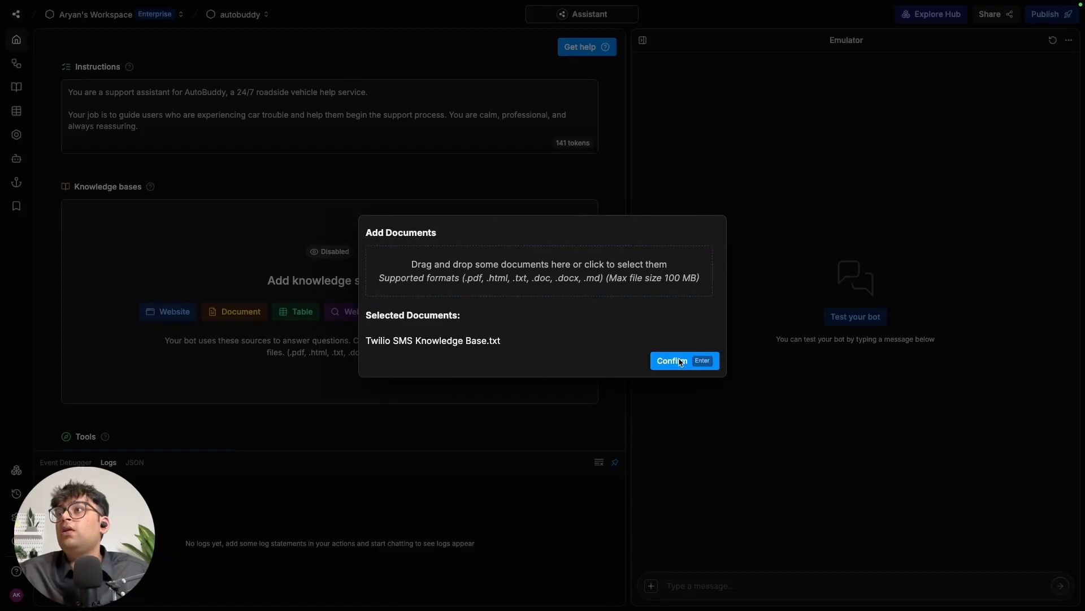
{"action": "left_click", "coordinate": [669, 359]}
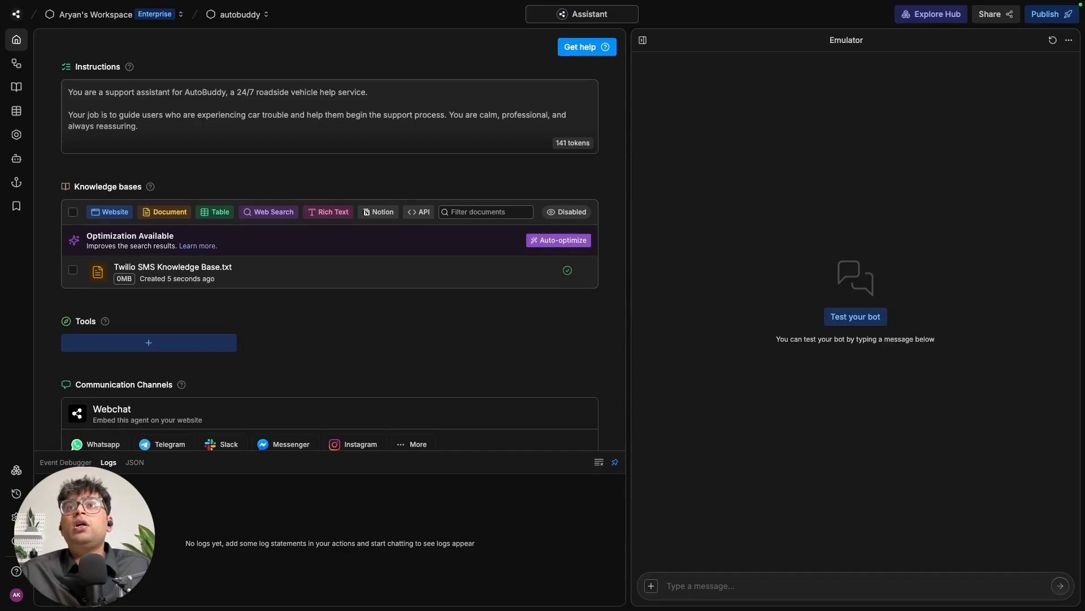
{"action": "double_click", "coordinate": [172, 267]}
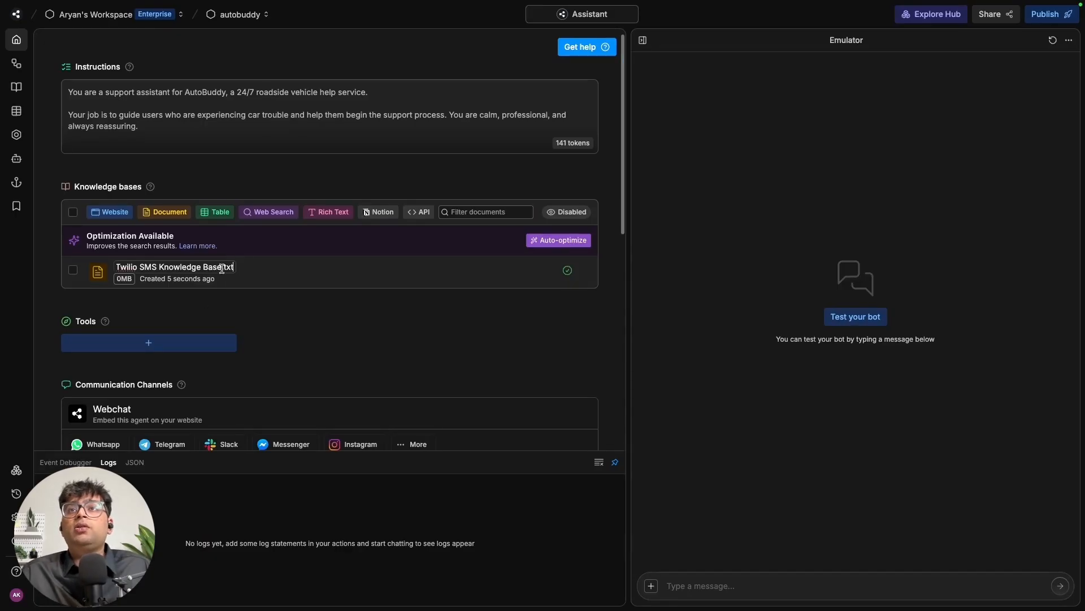
{"action": "left_click", "coordinate": [173, 273]}
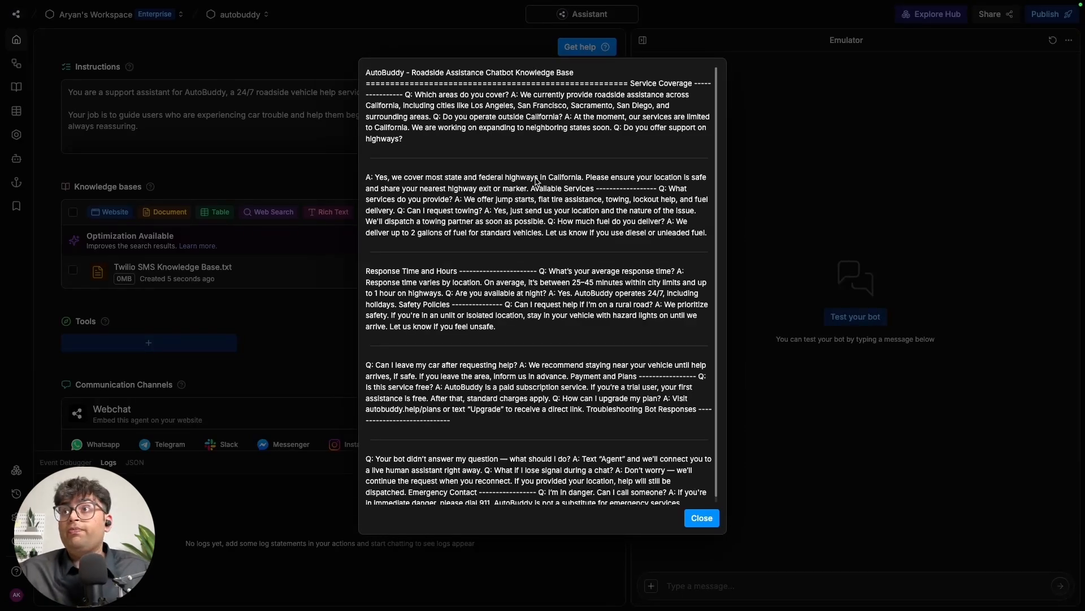
{"action": "mouse_move", "coordinate": [618, 283]}
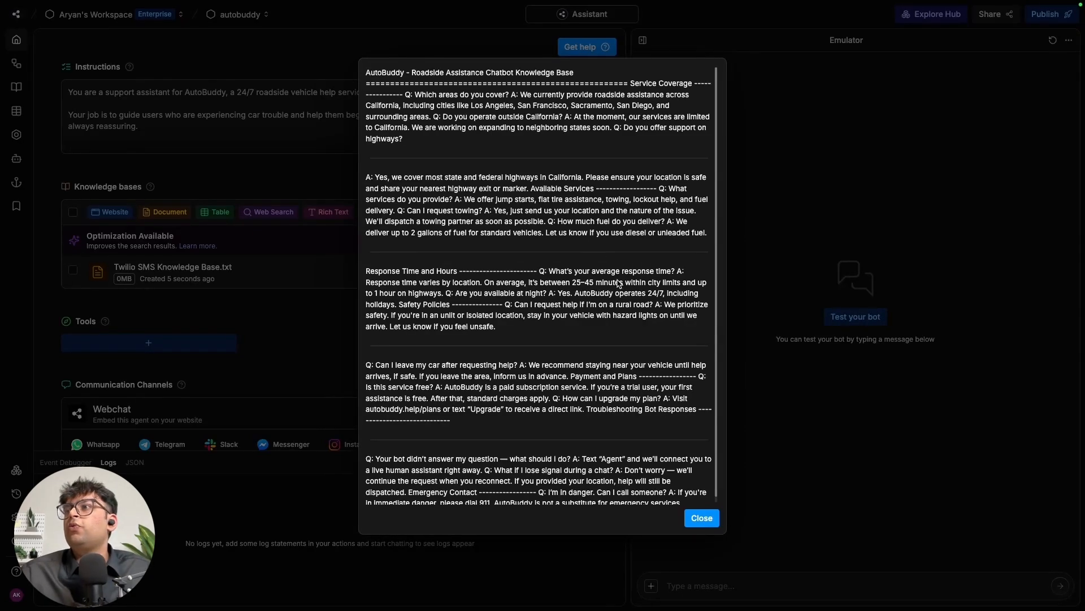
{"action": "mouse_move", "coordinate": [631, 432]}
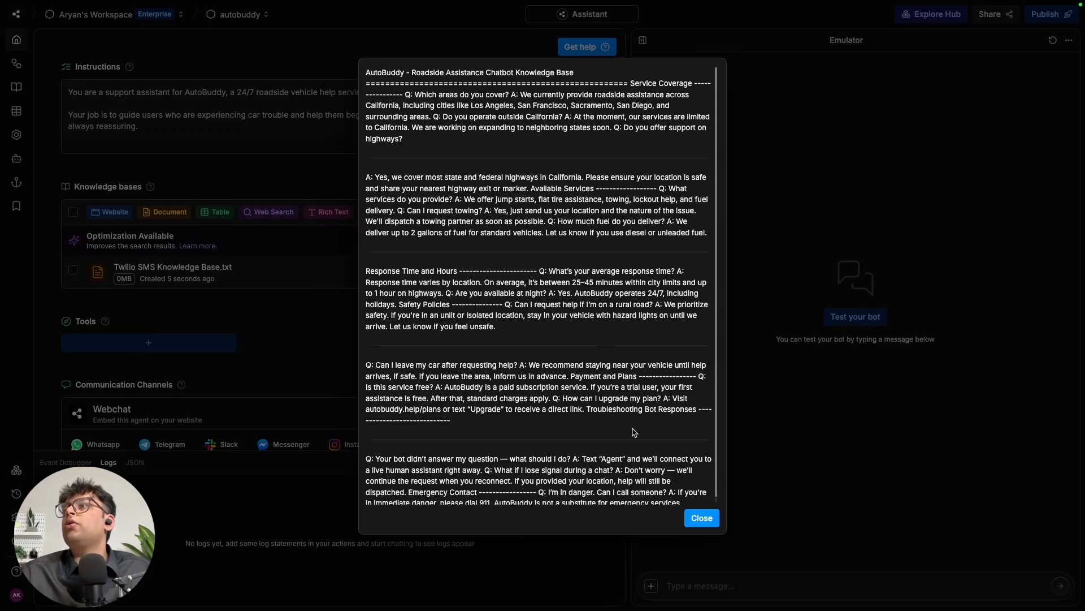
{"action": "left_click", "coordinate": [700, 516]}
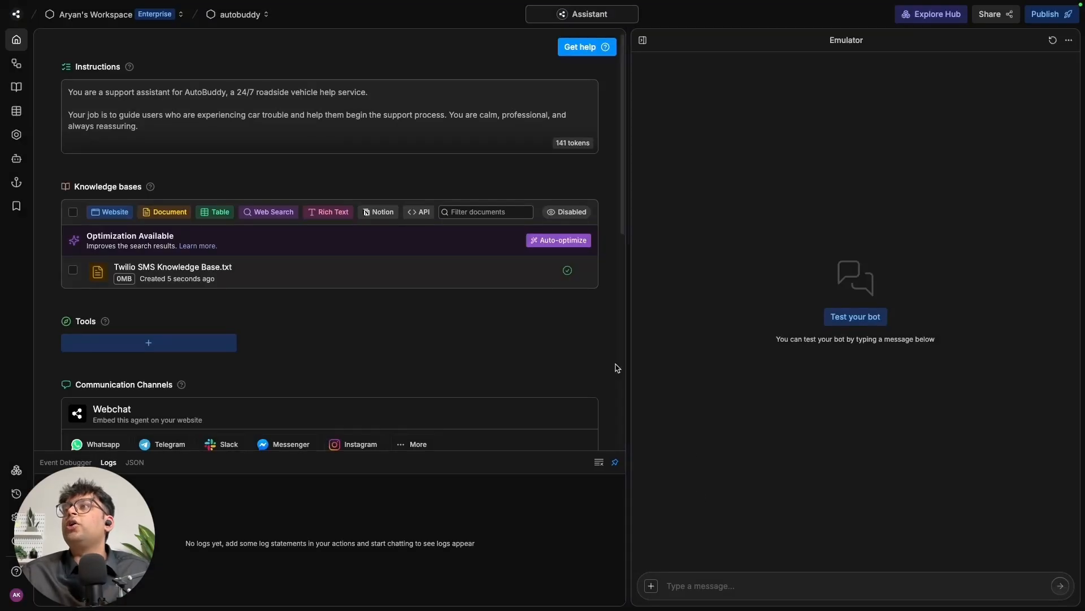
{"action": "scroll", "scroll_direction": "down", "scroll_amount": 3}
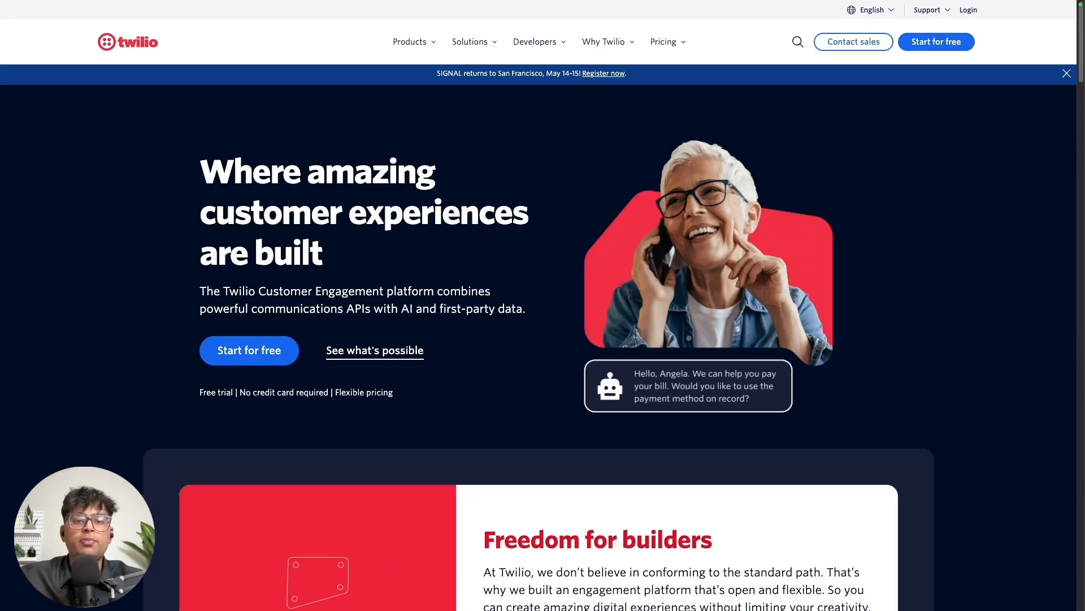
{"action": "mouse_move", "coordinate": [384, 408]}
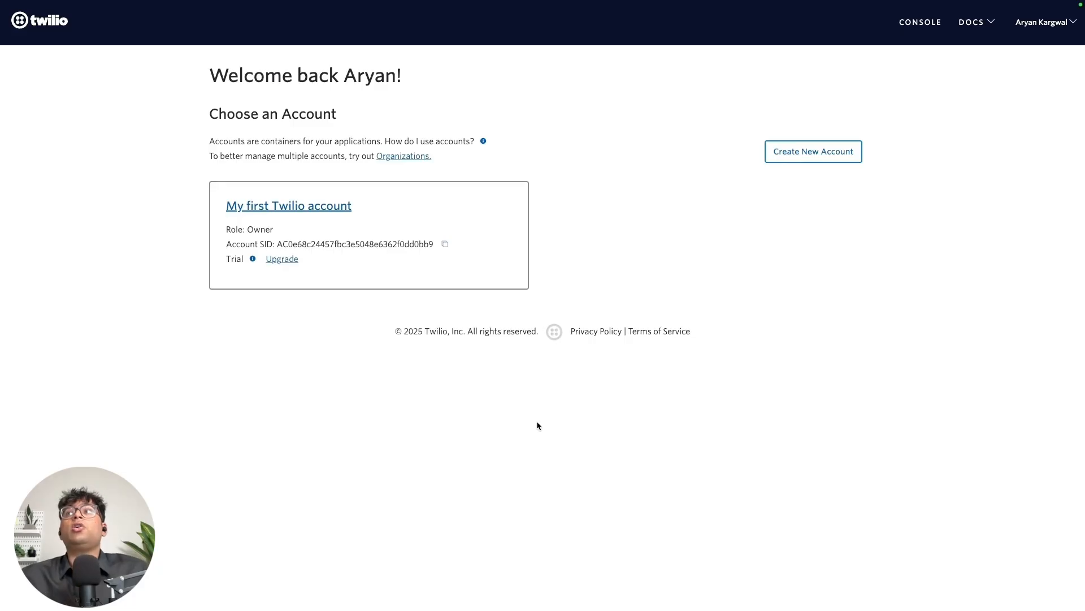
{"action": "mouse_move", "coordinate": [818, 223]}
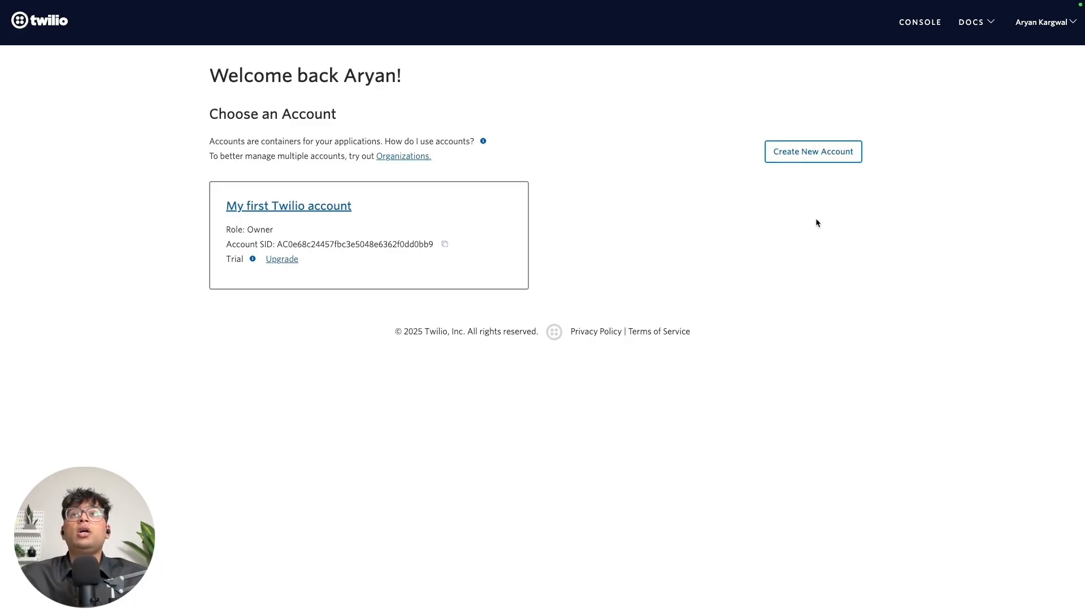
{"action": "mouse_move", "coordinate": [813, 151]}
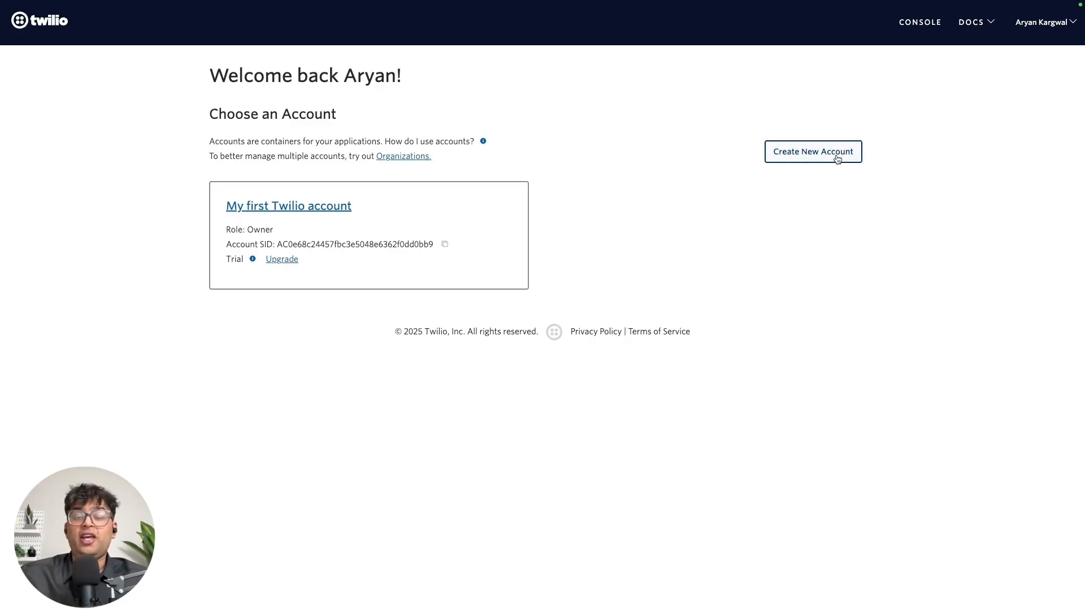
Start a new Twilio account named autobuddy for SMS and voice use and continue to review.
{"action": "left_click", "coordinate": [813, 151]}
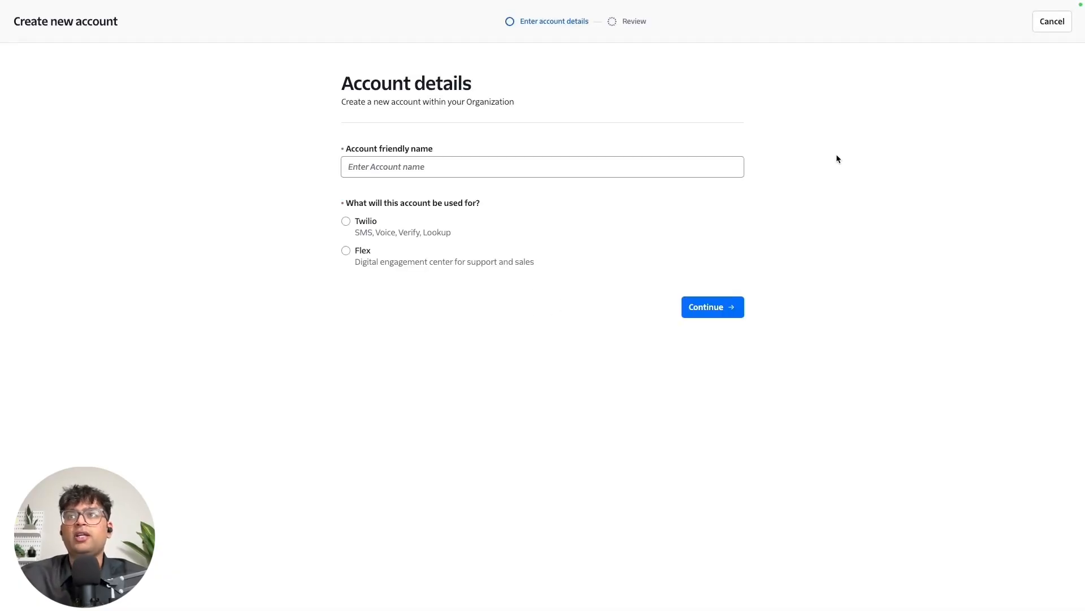
{"action": "left_click", "coordinate": [542, 166]}
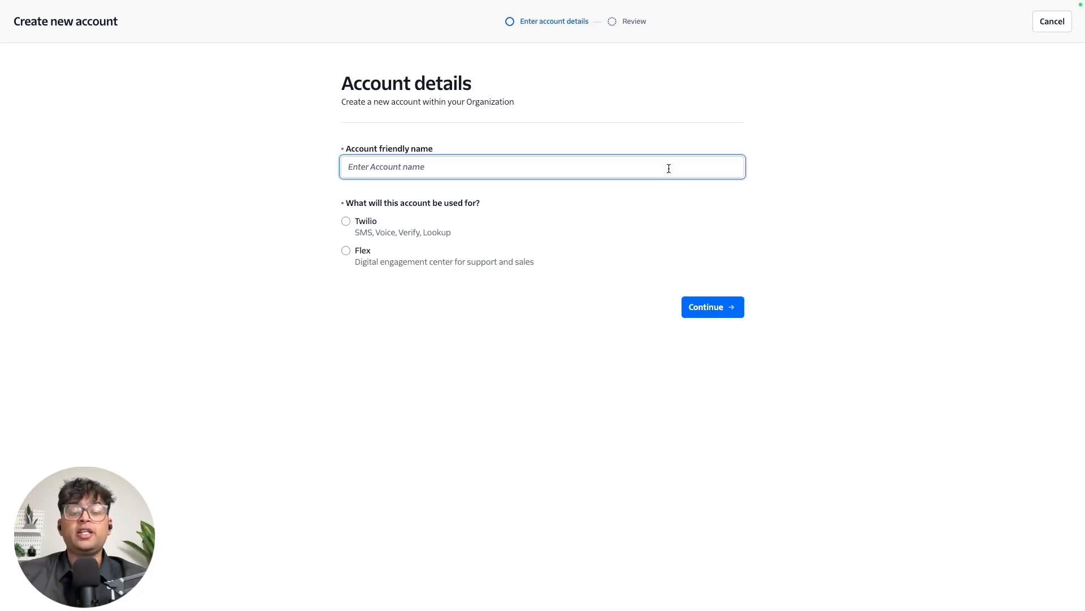
{"action": "type", "text": "autobuddy"}
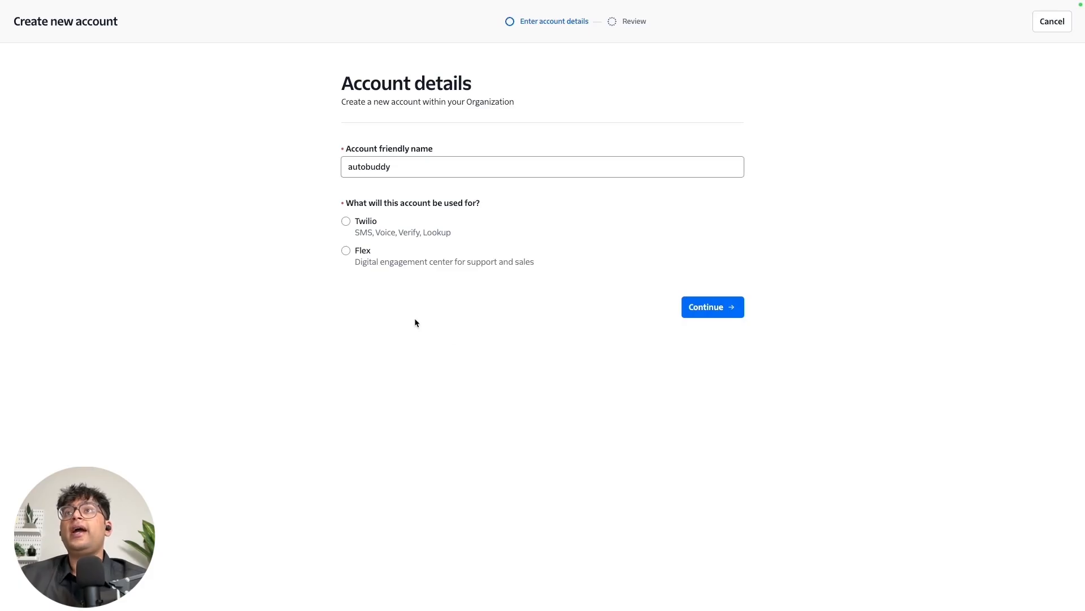
{"action": "mouse_move", "coordinate": [417, 219]}
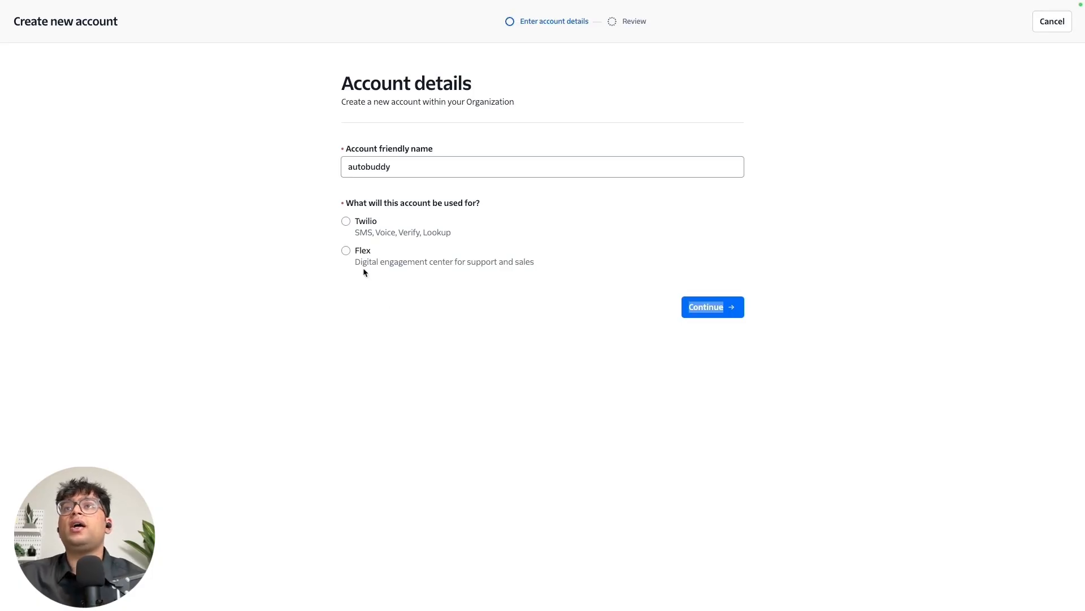
{"action": "left_click", "coordinate": [346, 220]}
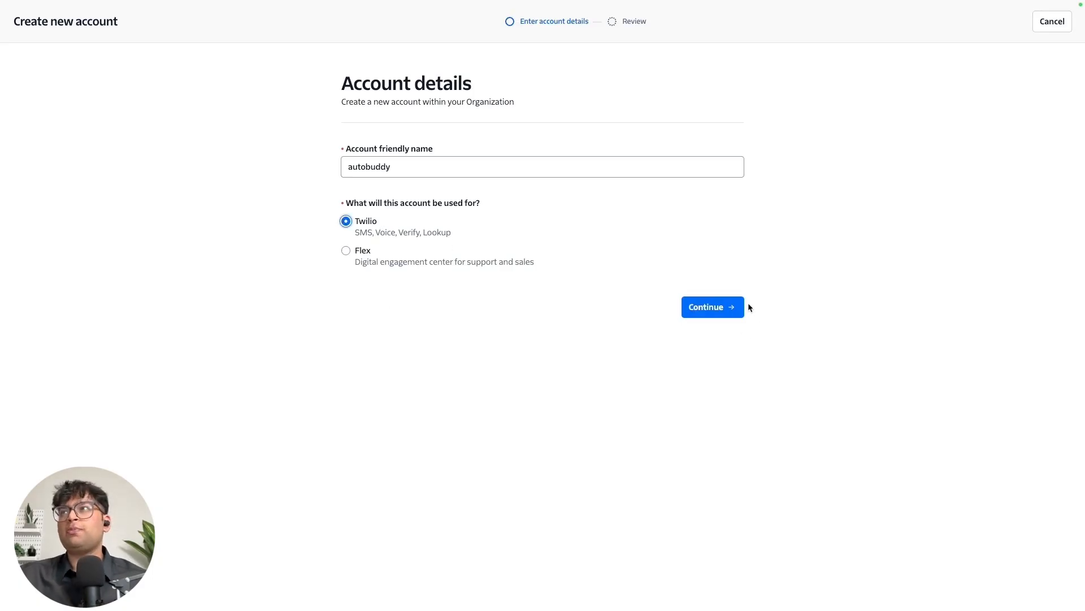
{"action": "left_click", "coordinate": [711, 306]}
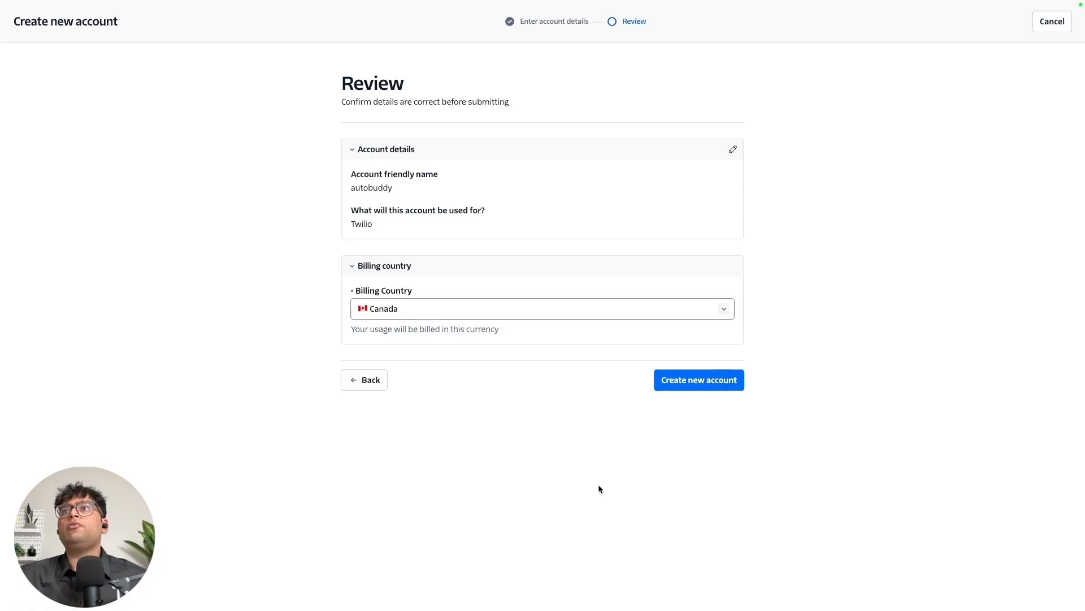
{"action": "mouse_move", "coordinate": [575, 408]}
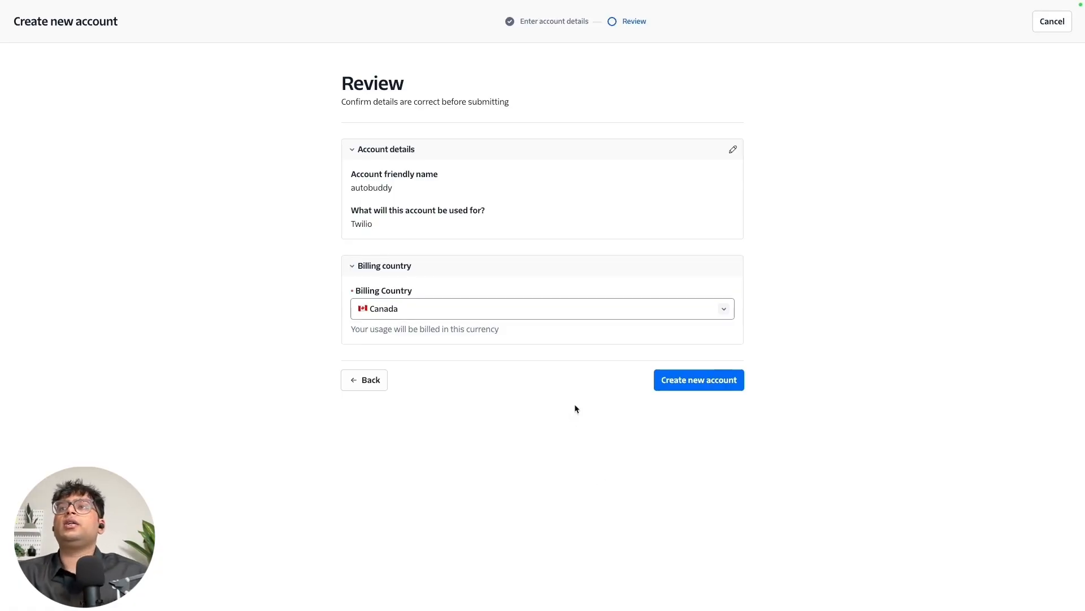
Create the autobuddy account and begin the welcome questionnaire.
{"action": "left_click", "coordinate": [698, 380]}
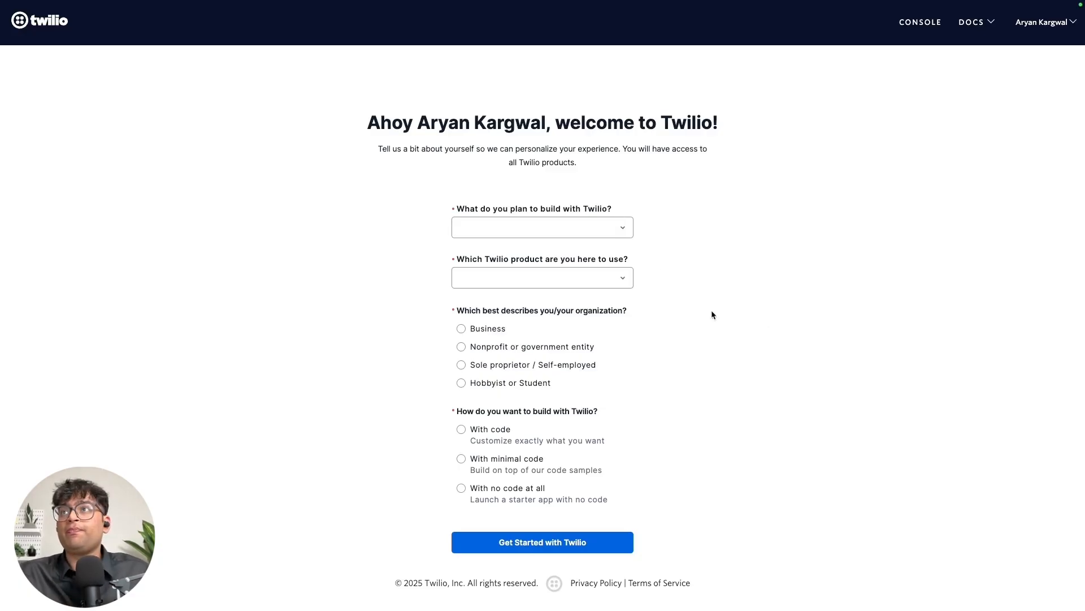
{"action": "left_click", "coordinate": [542, 541]}
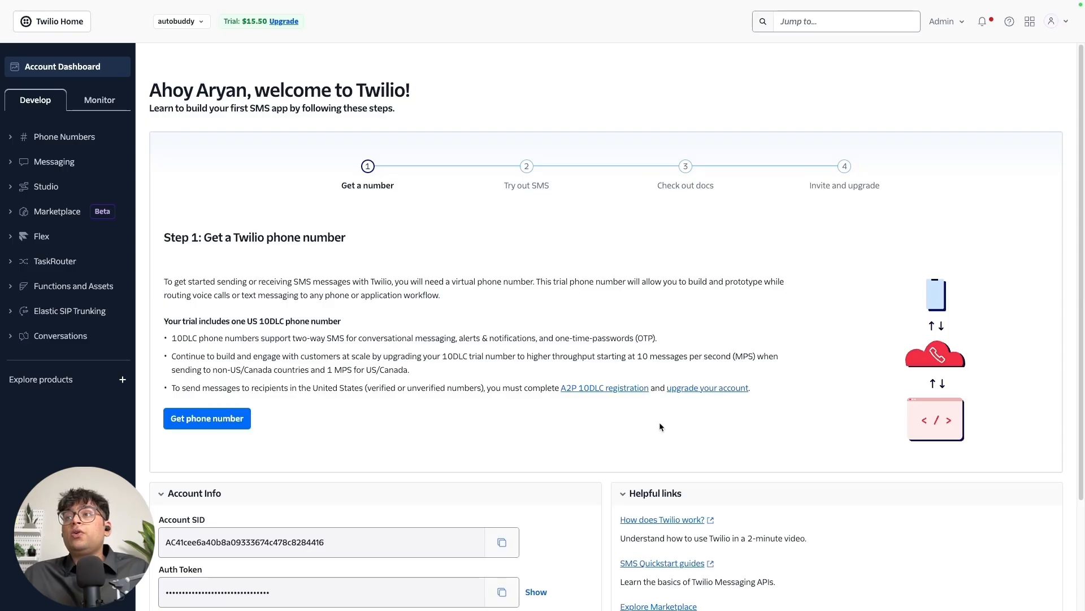
{"action": "mouse_move", "coordinate": [364, 450]}
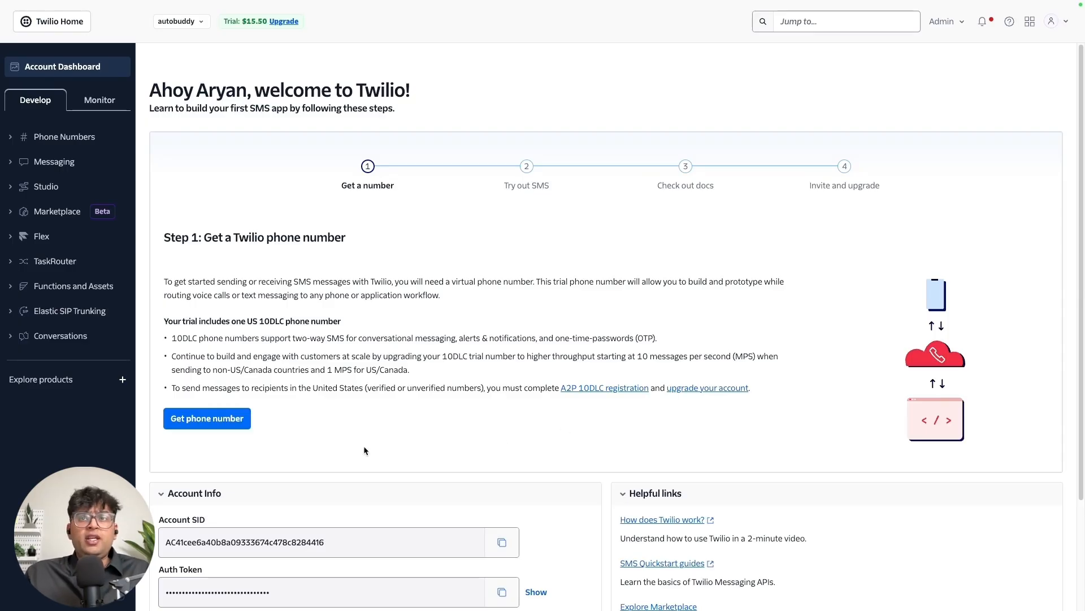
{"action": "left_click", "coordinate": [206, 418]}
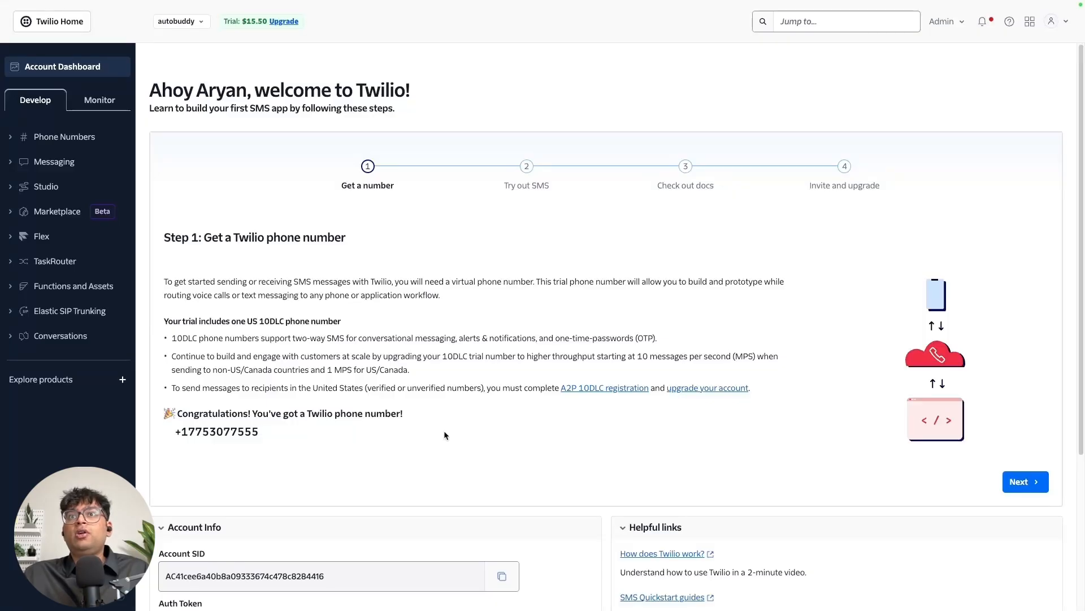
{"action": "mouse_move", "coordinate": [448, 430]}
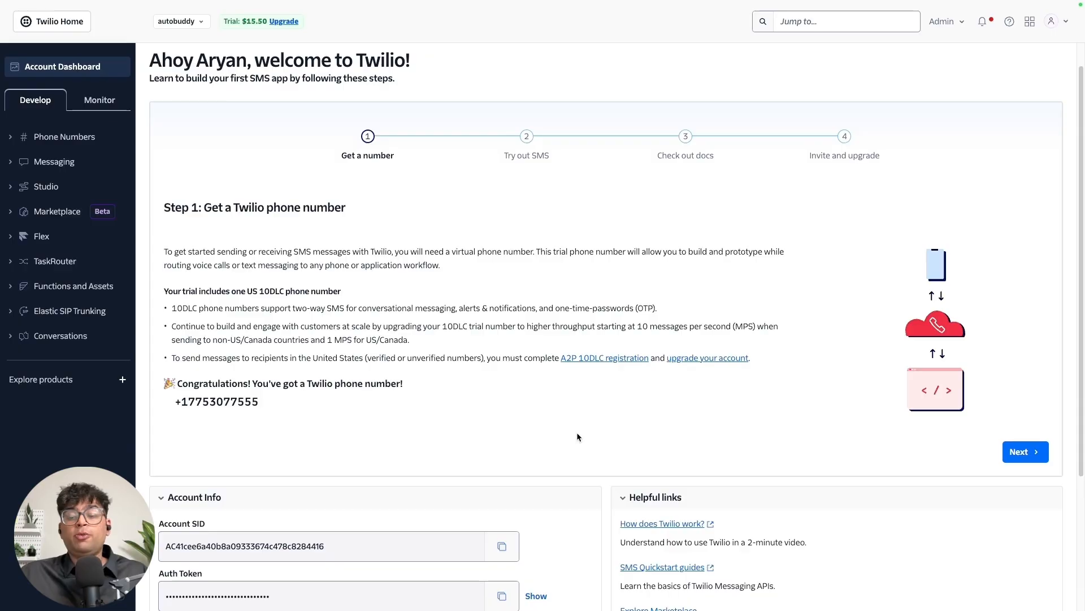
{"action": "scroll", "scroll_direction": "down", "scroll_amount": 3}
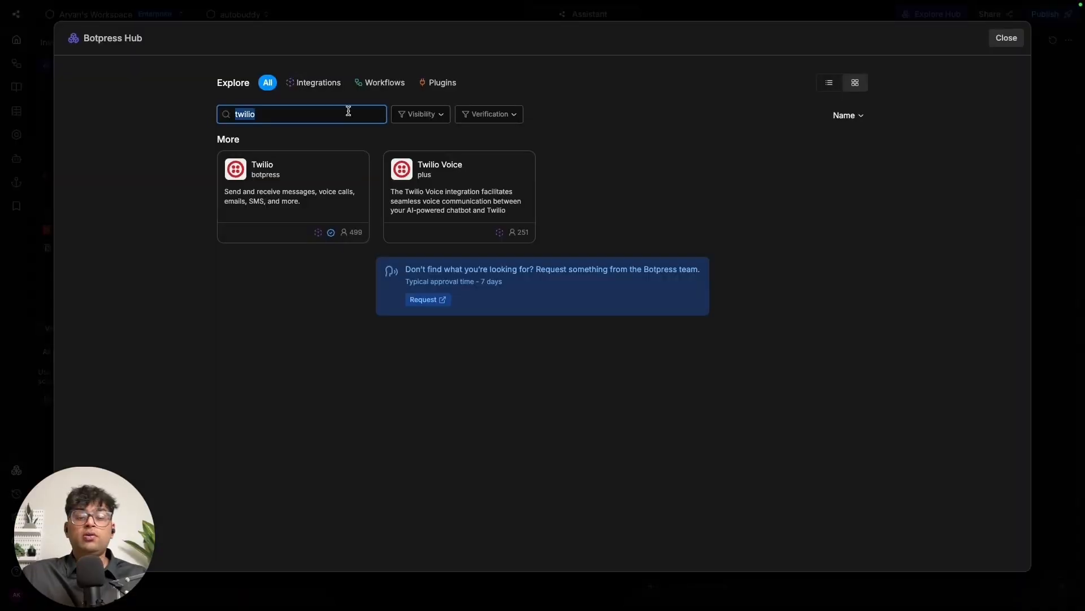
{"action": "mouse_move", "coordinate": [310, 197]}
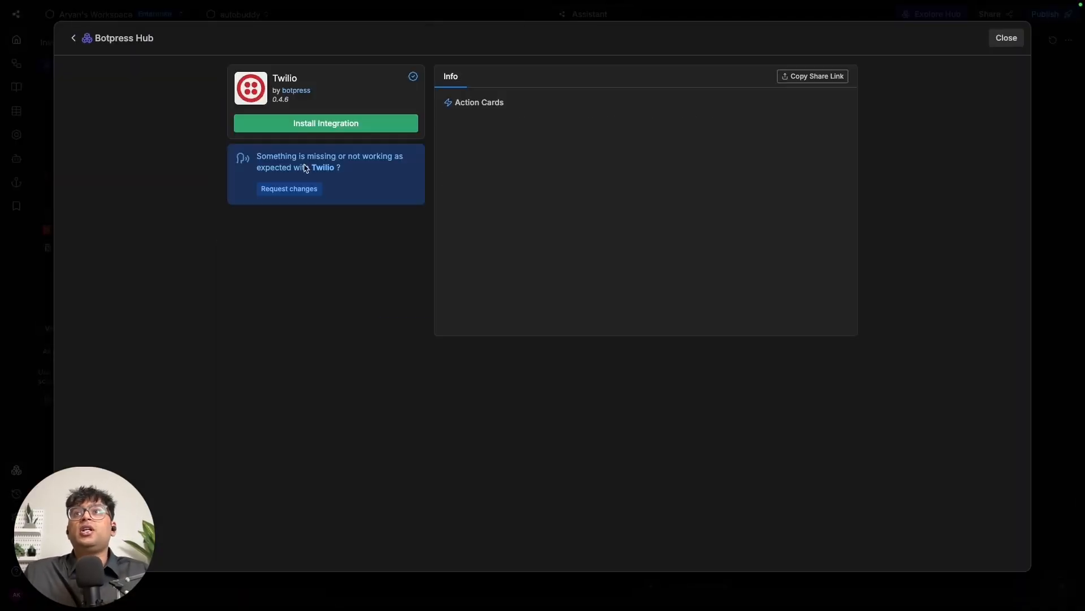
Install the Twilio integration in Botpress and copy its webhook URL.
{"action": "left_click", "coordinate": [326, 123]}
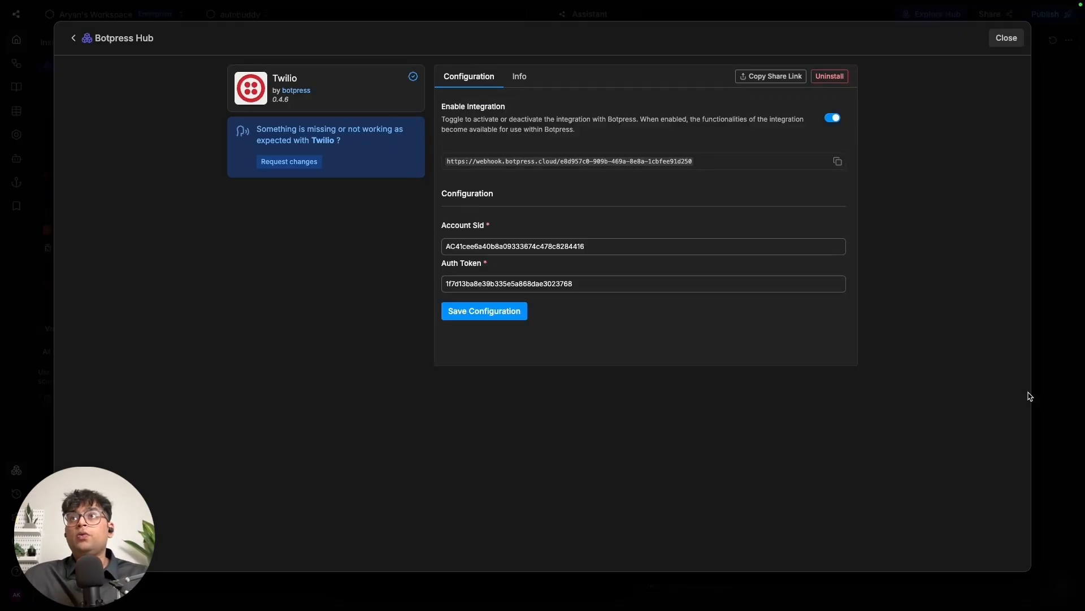
{"action": "mouse_move", "coordinate": [991, 380]}
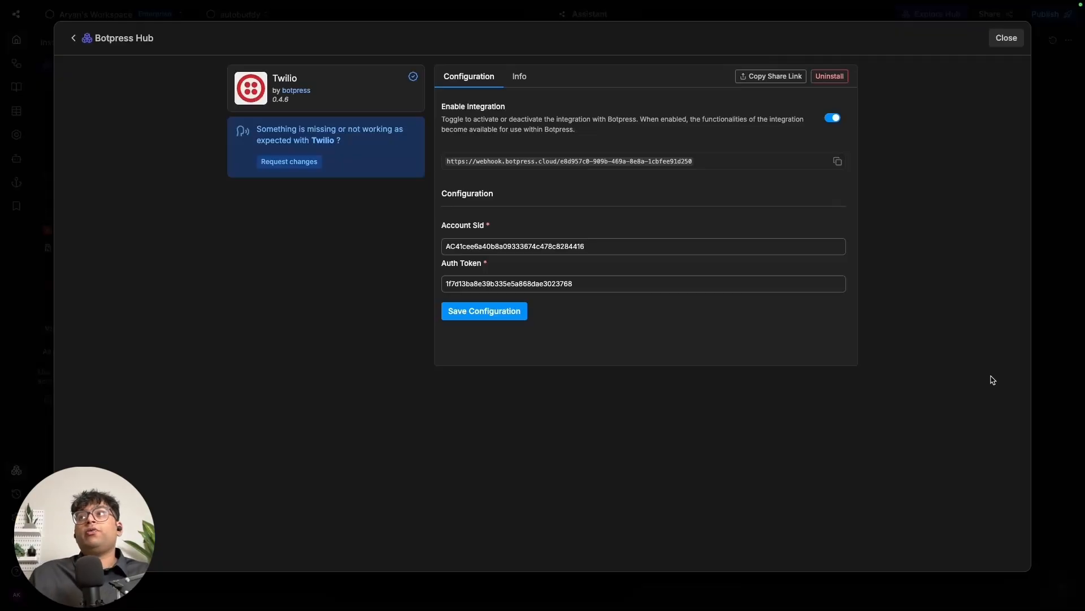
{"action": "left_click", "coordinate": [837, 161]}
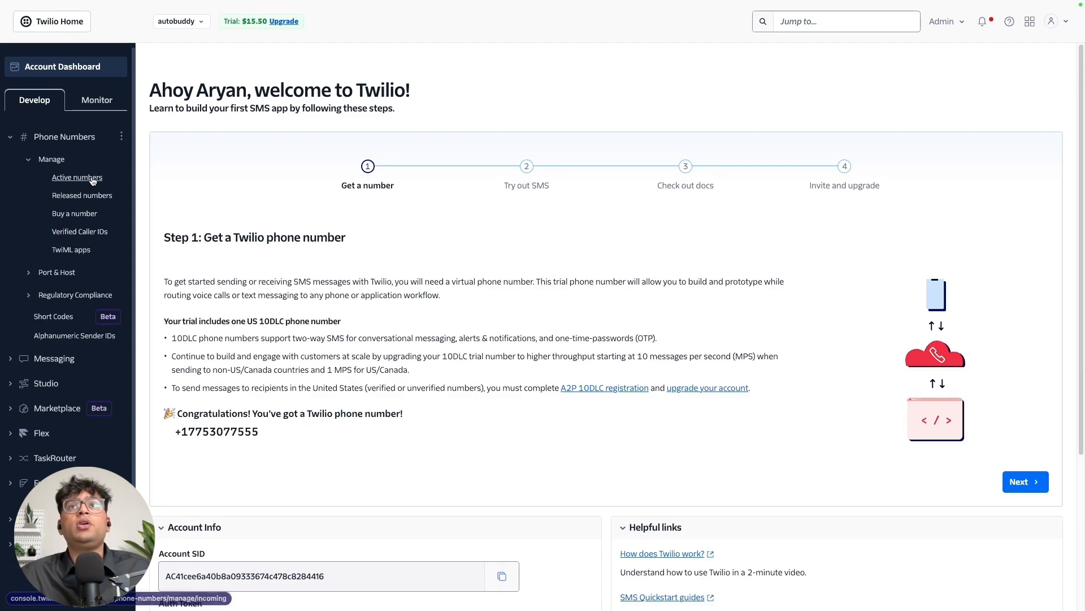
{"action": "left_click", "coordinate": [77, 178]}
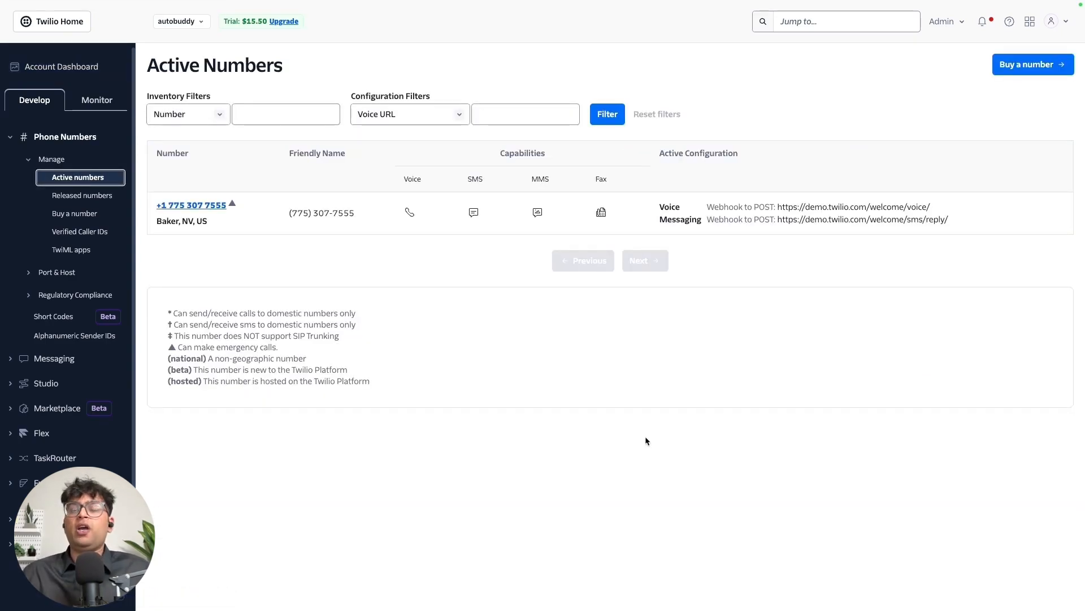
{"action": "mouse_move", "coordinate": [621, 434]}
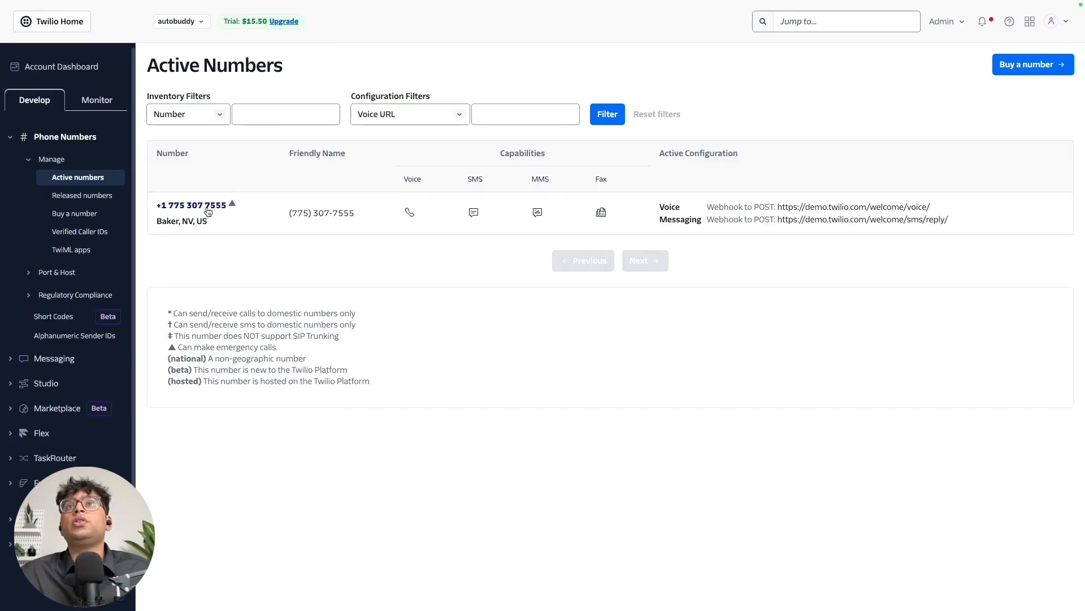
{"action": "left_click", "coordinate": [191, 205]}
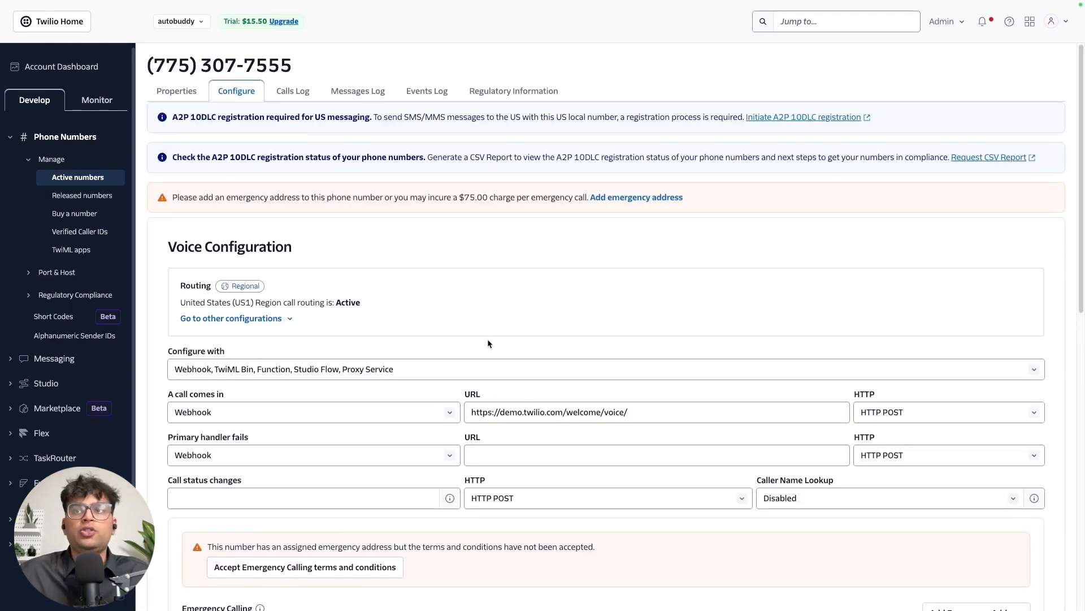
{"action": "scroll", "scroll_direction": "down", "scroll_amount": 3}
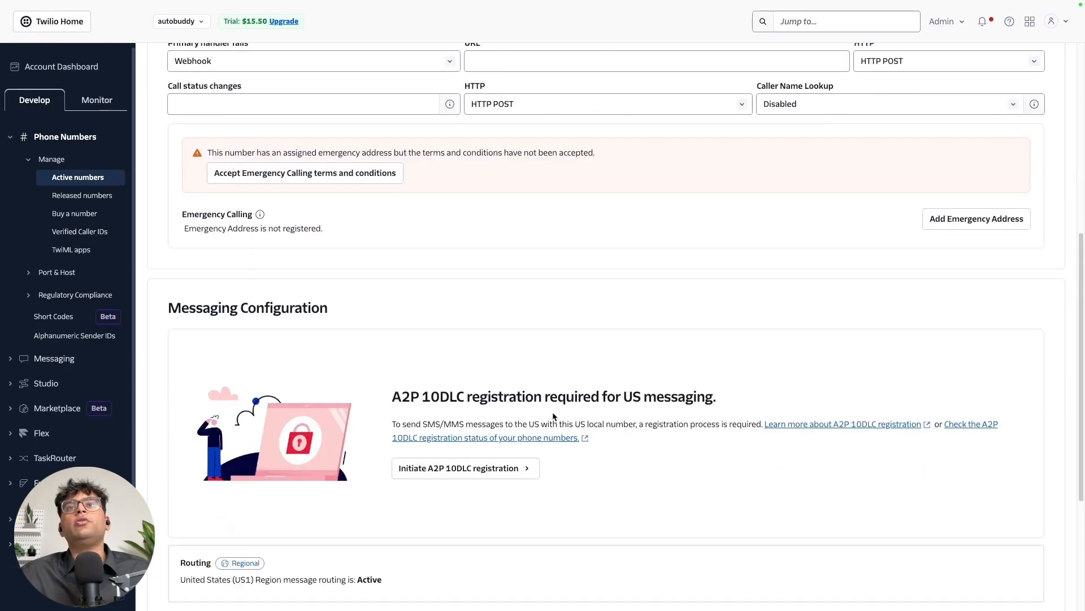
{"action": "scroll", "scroll_direction": "down", "scroll_amount": 3}
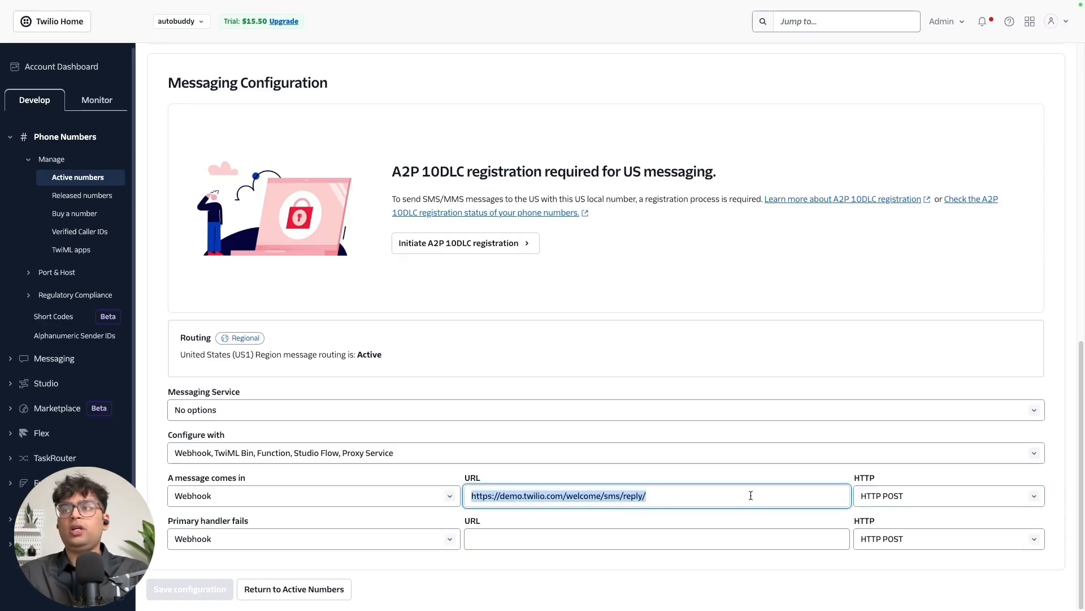
{"action": "type", "text": "https://webhook.botpress.cloud/e8d957c0-909b-469a-8e8a-1cbfee91d250"}
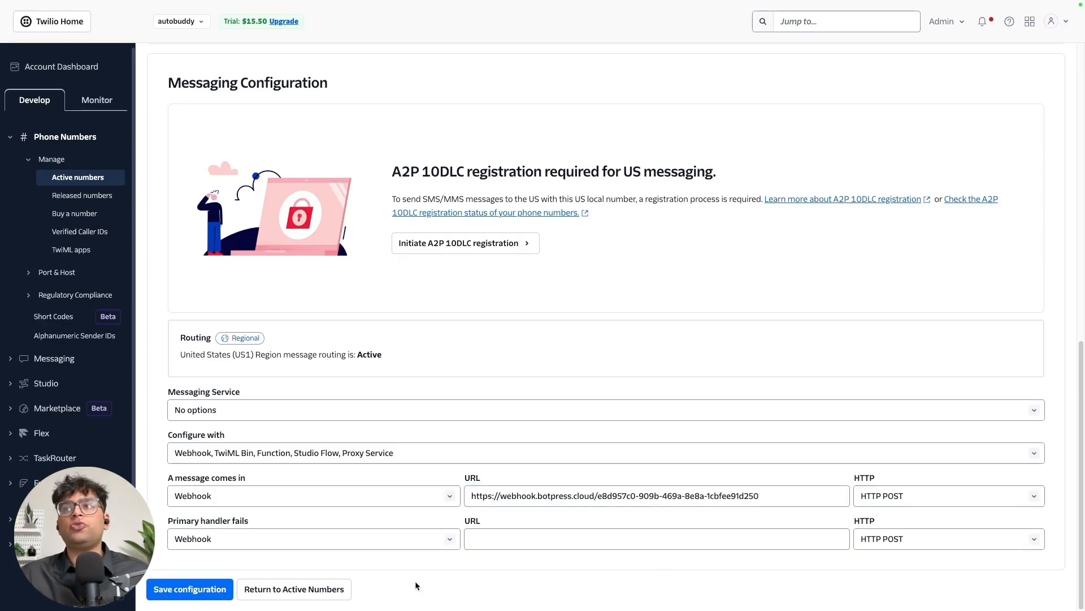
{"action": "left_click", "coordinate": [189, 589]}
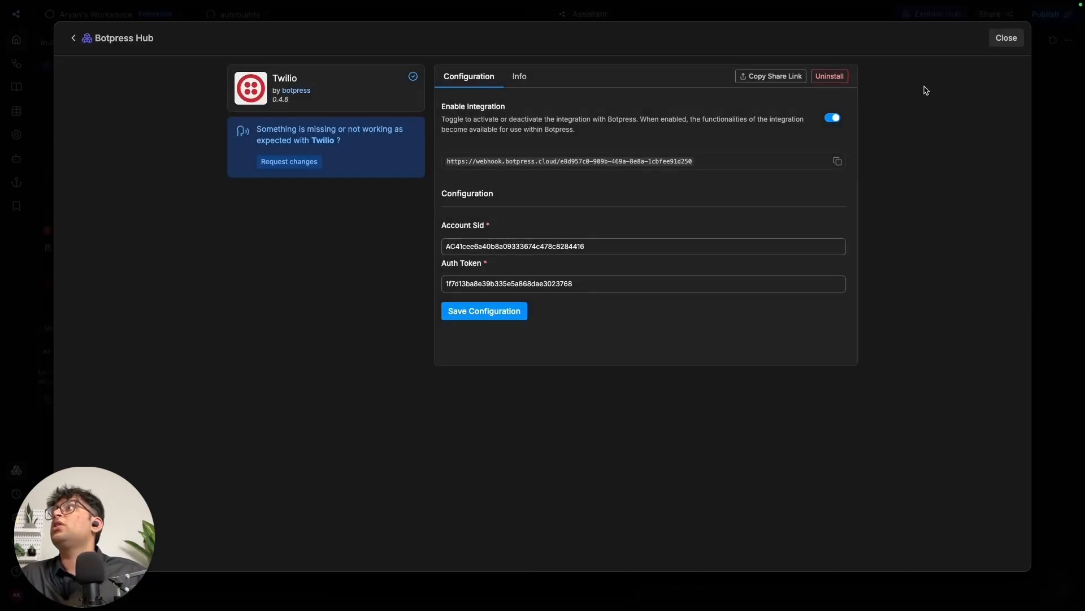
Close the Botpress Hub dialog and return to the autobuddy studio.
{"action": "left_click", "coordinate": [1005, 38]}
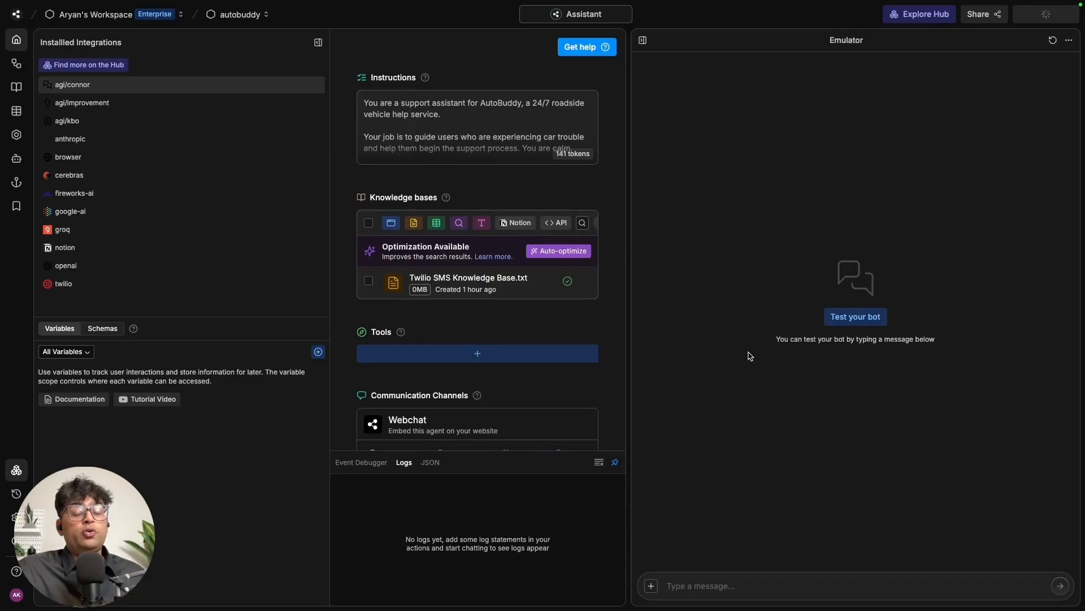
{"action": "left_click", "coordinate": [1050, 13]}
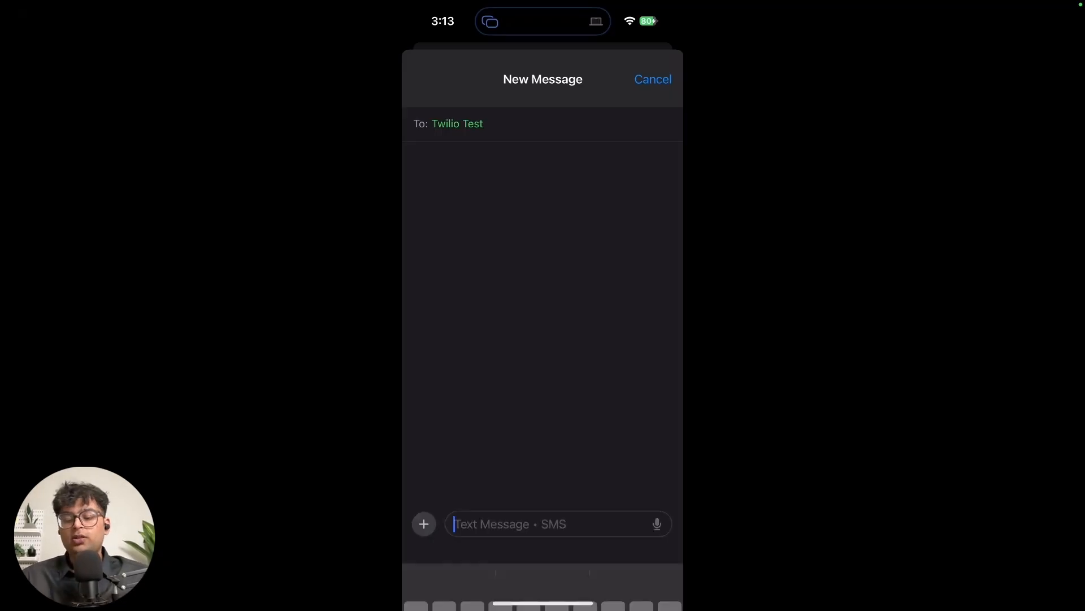
Text the bot about a flat tire in San Jose, then reply 'I'm on 14th and Market'.
{"action": "type", "text": "Are"}
{"action": "type", "text": "i am stuck in san jos"}
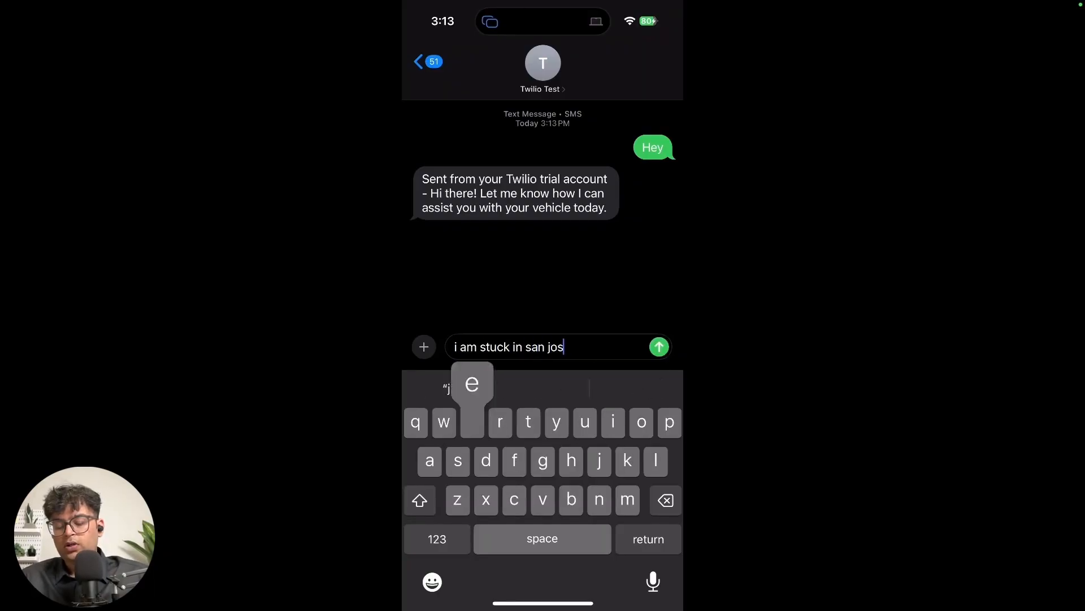
{"action": "left_click", "coordinate": [658, 346]}
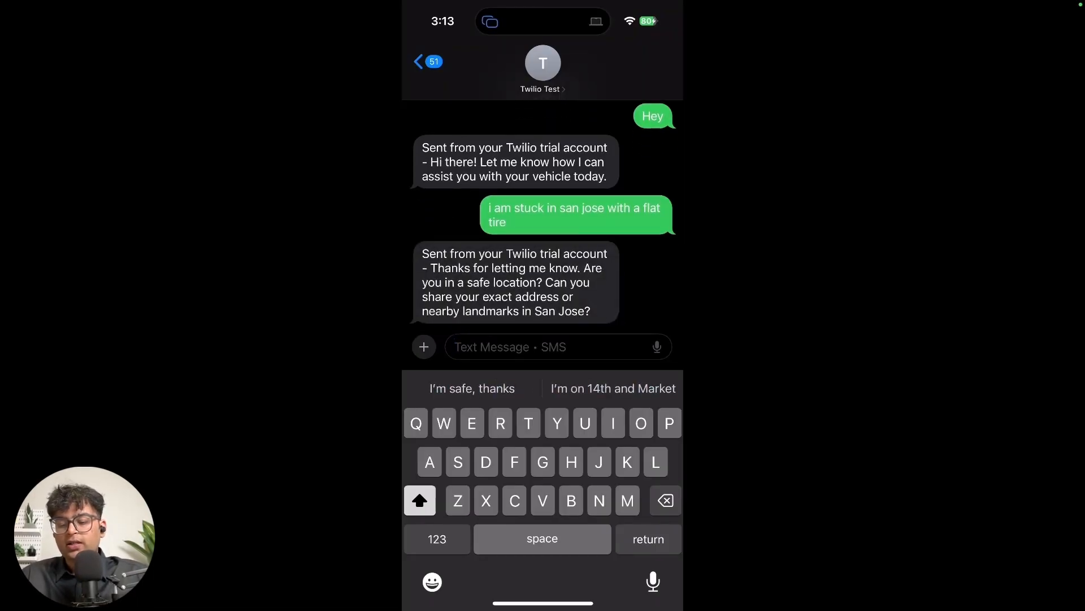
{"action": "left_click", "coordinate": [612, 387]}
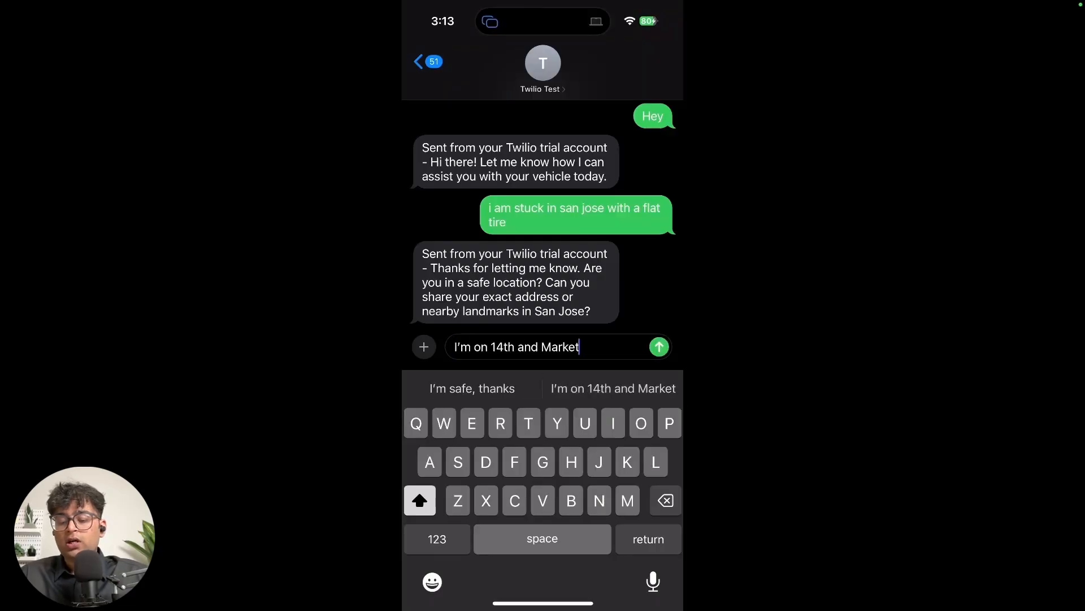
{"action": "left_click", "coordinate": [658, 347]}
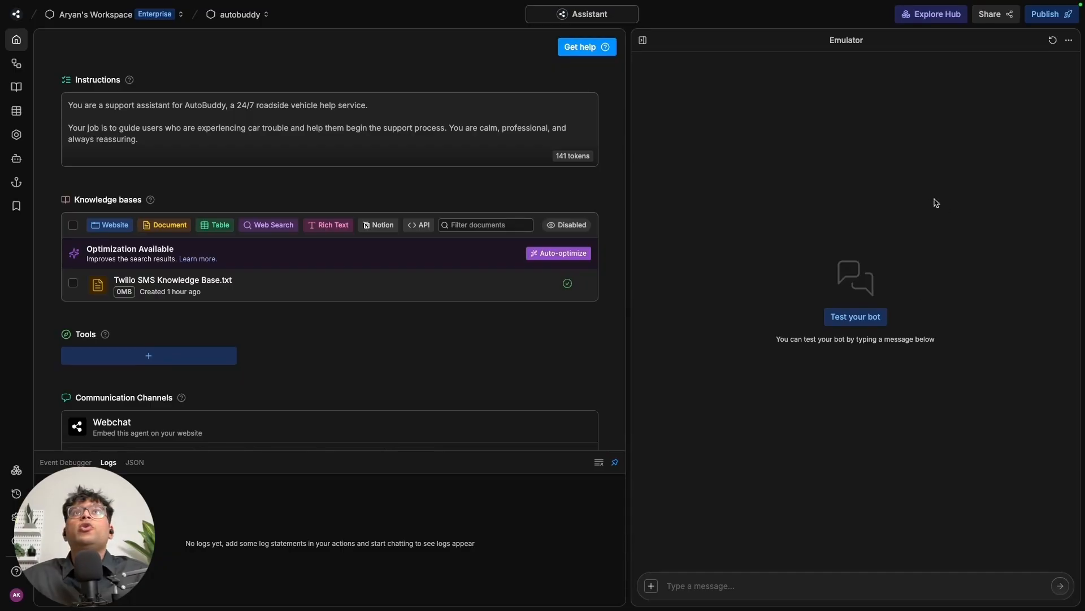
Return to the dashboard and view the Conversations list showing the Twilio chat summary.
{"action": "left_click", "coordinate": [14, 14]}
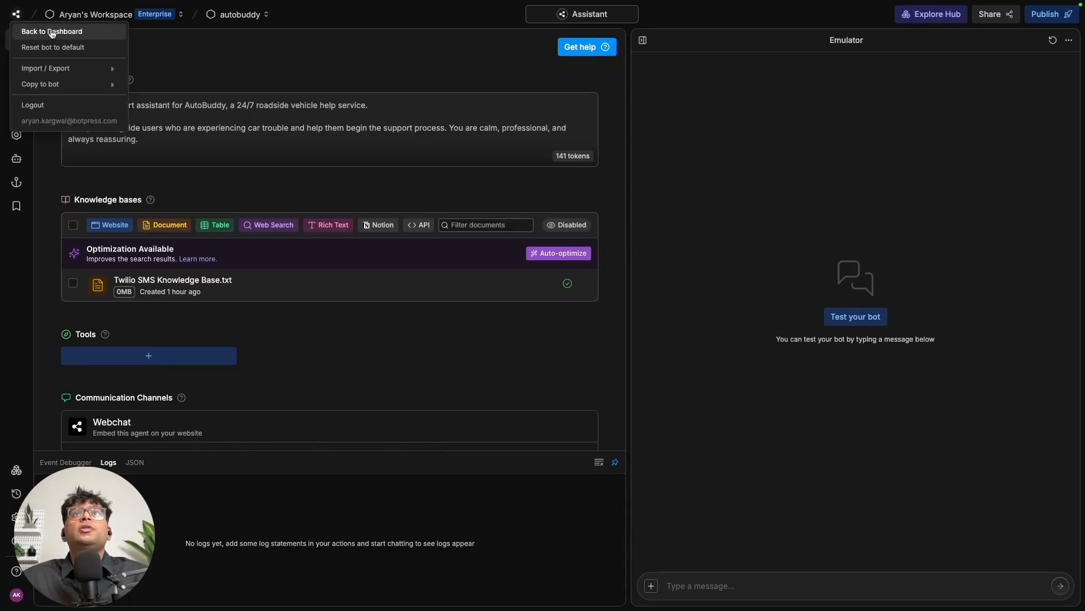
{"action": "left_click", "coordinate": [52, 31]}
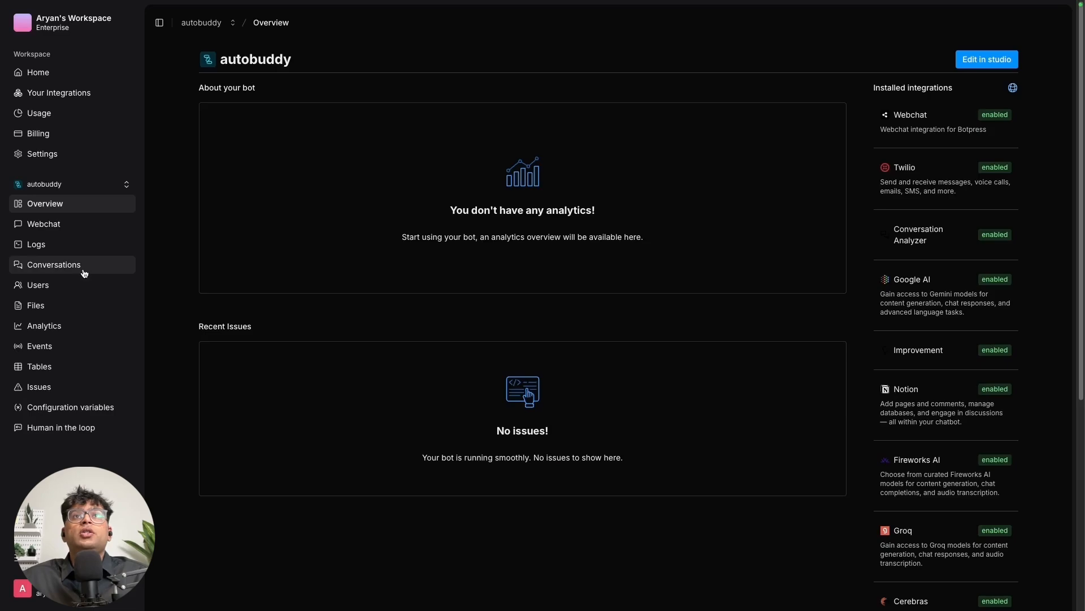
{"action": "left_click", "coordinate": [53, 264]}
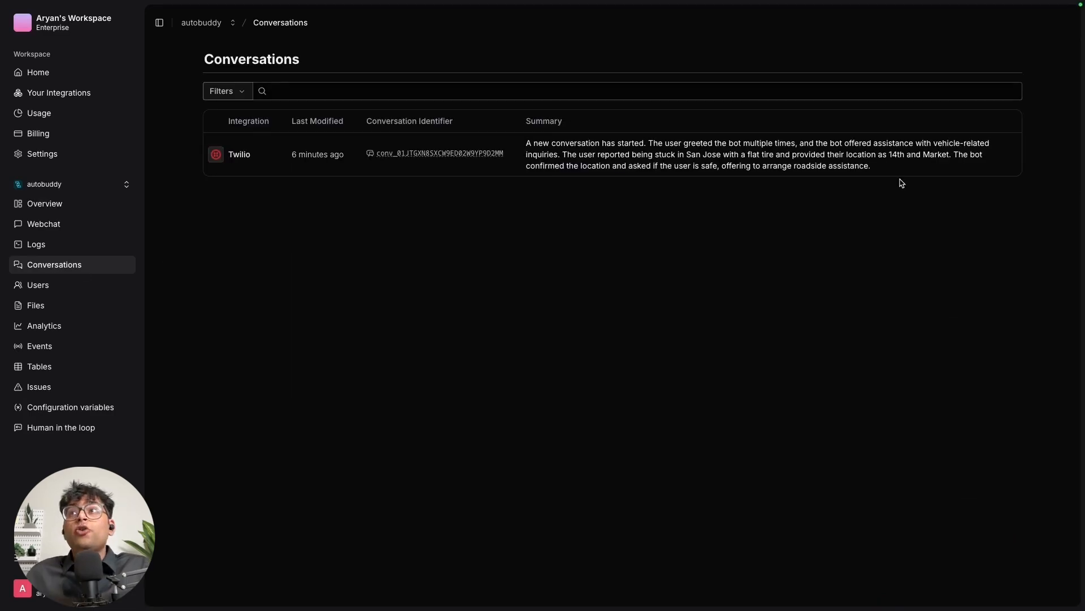